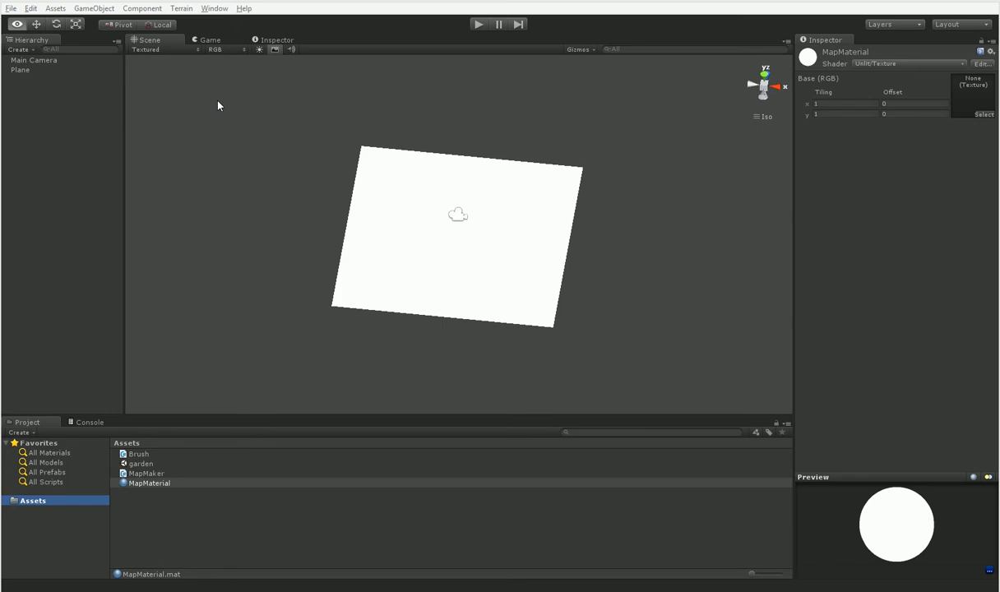
# Create a new C# script asset named Stroke in the project.
pyautogui.click(138, 454)
pyautogui.write('Stroke')
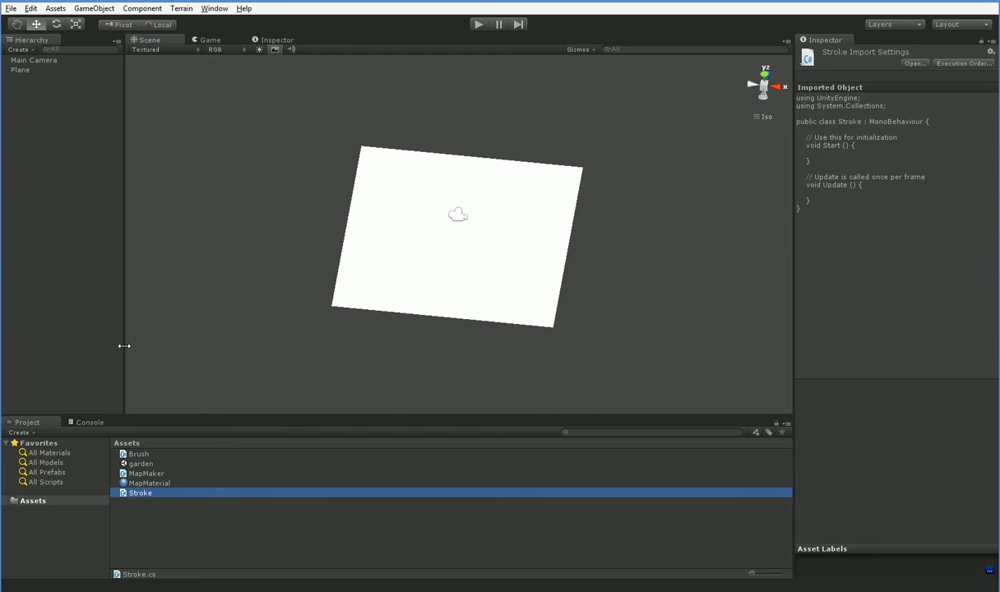
pyautogui.moveTo(112, 343)
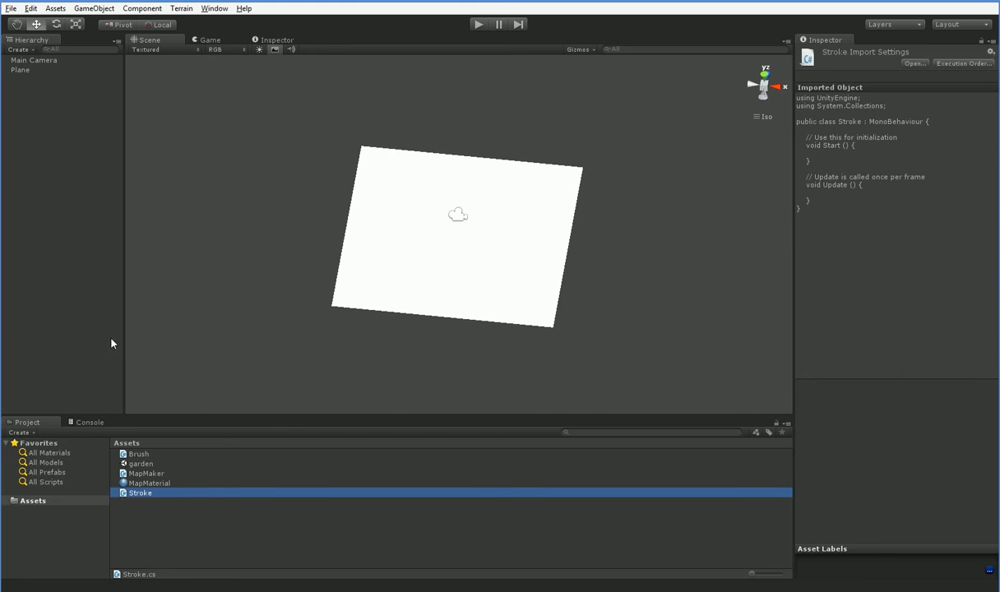
# Open Stroke.cs and remove its default Start and Update methods.
pyautogui.doubleClick(139, 493)
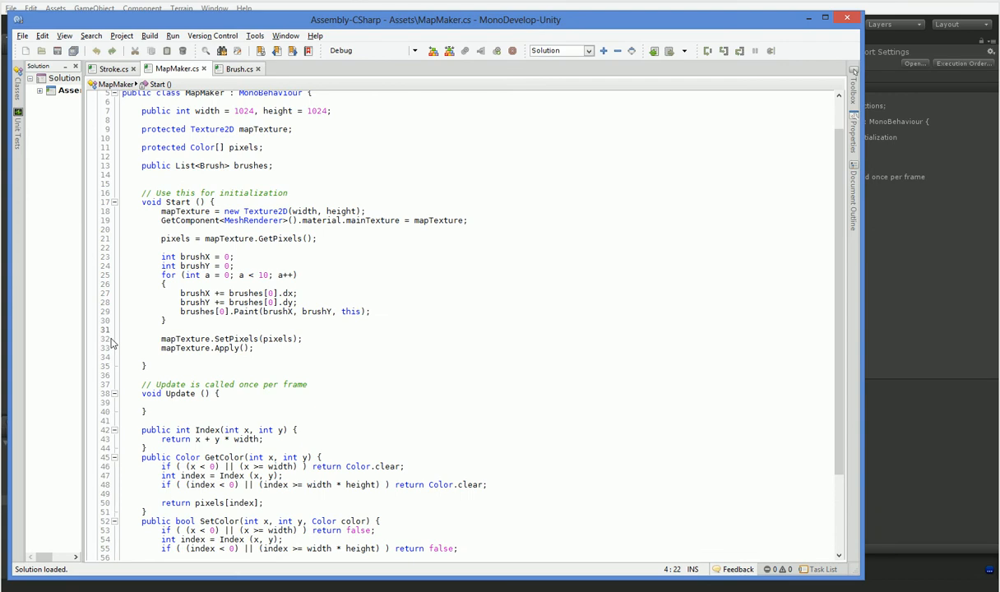
pyautogui.click(112, 69)
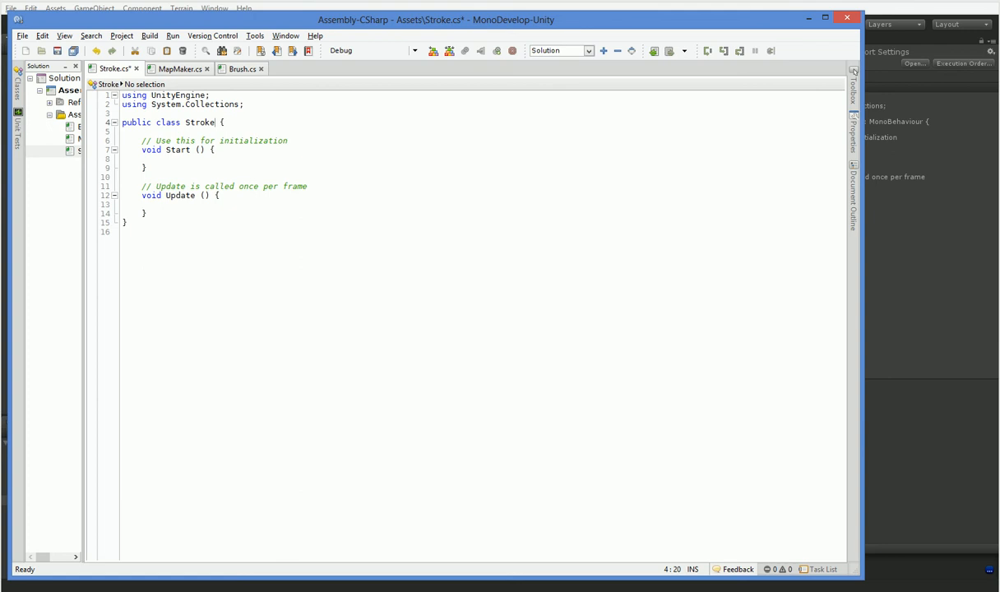
pyautogui.moveTo(142, 140); pyautogui.dragTo(147, 168)
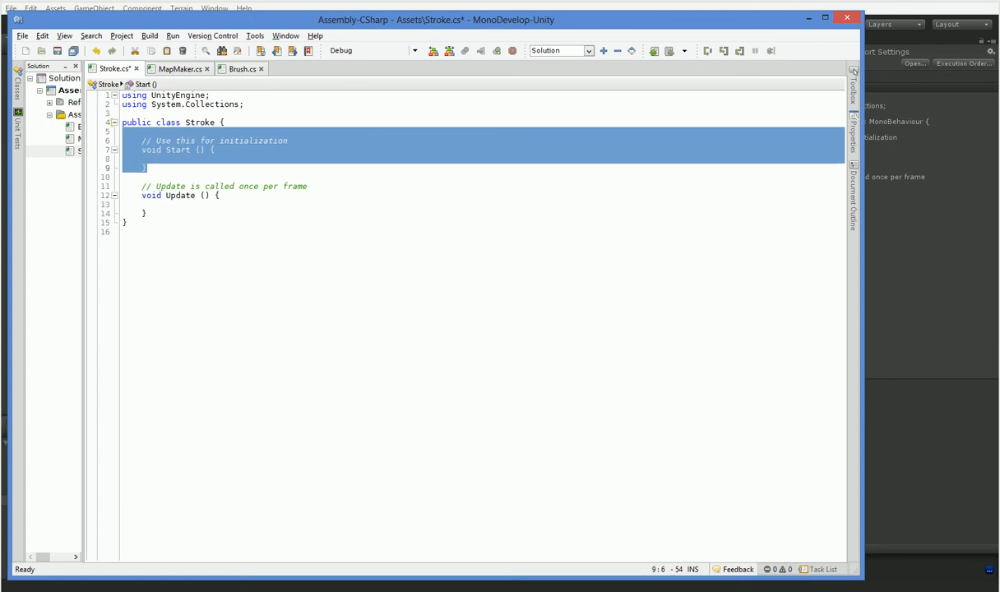
pyautogui.press('Delete')
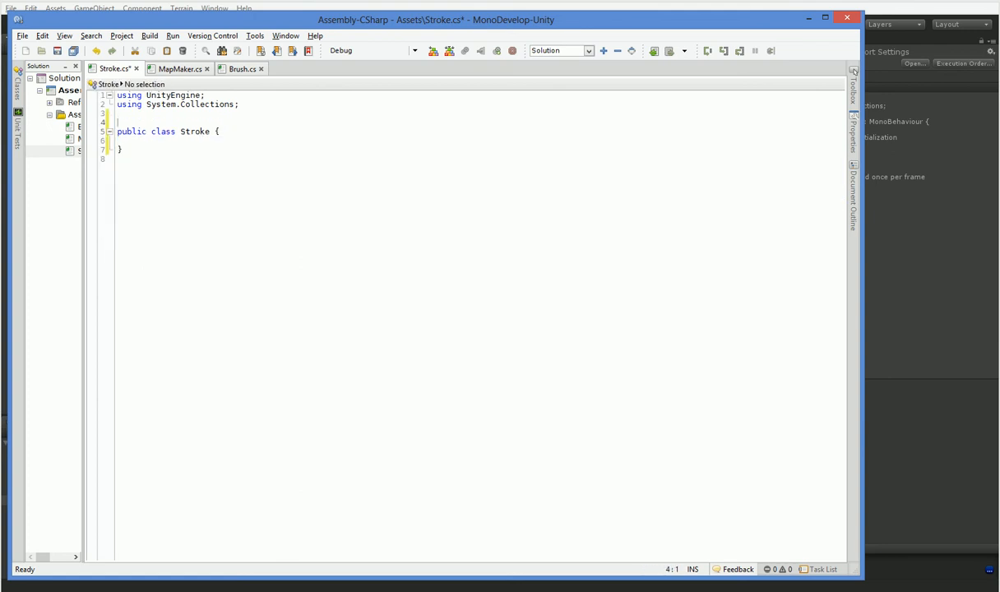
# Mark Stroke [System.Serializable], add 'public int x, y, dx, dy;' and save.
pyautogui.write('[System.Serializable')
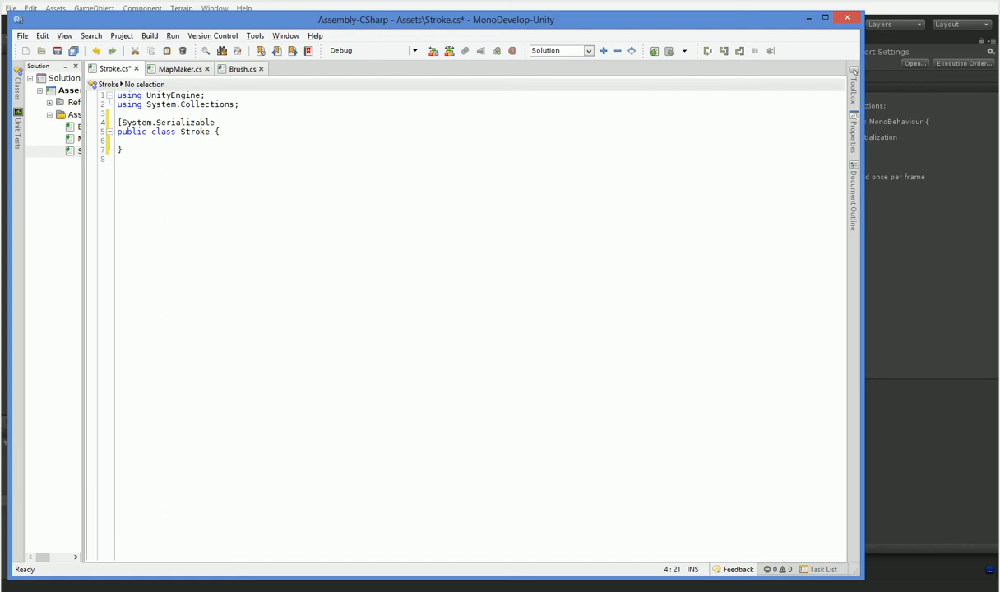
pyautogui.write(']')
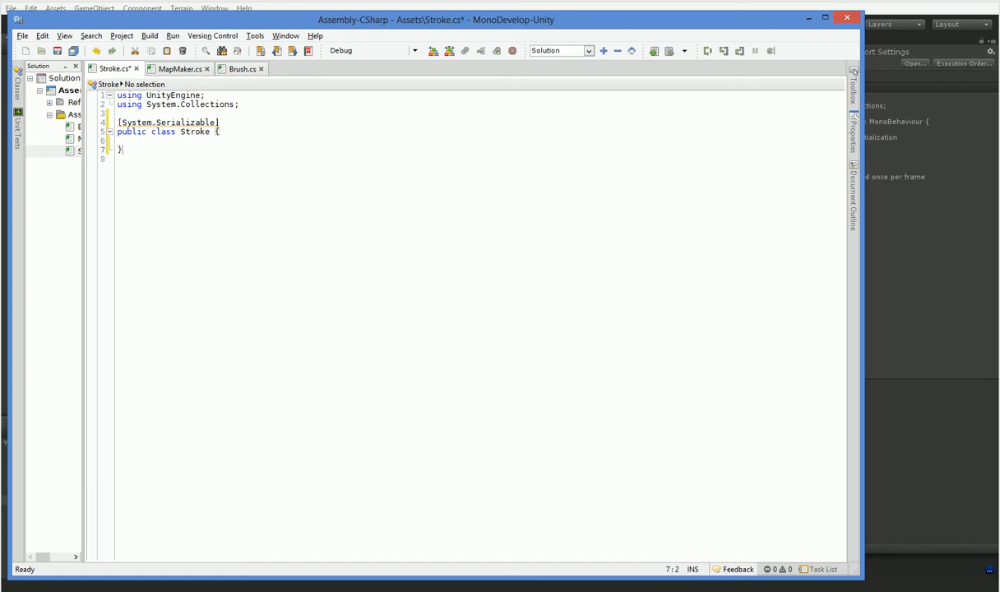
pyautogui.write('public int x, y, dx')
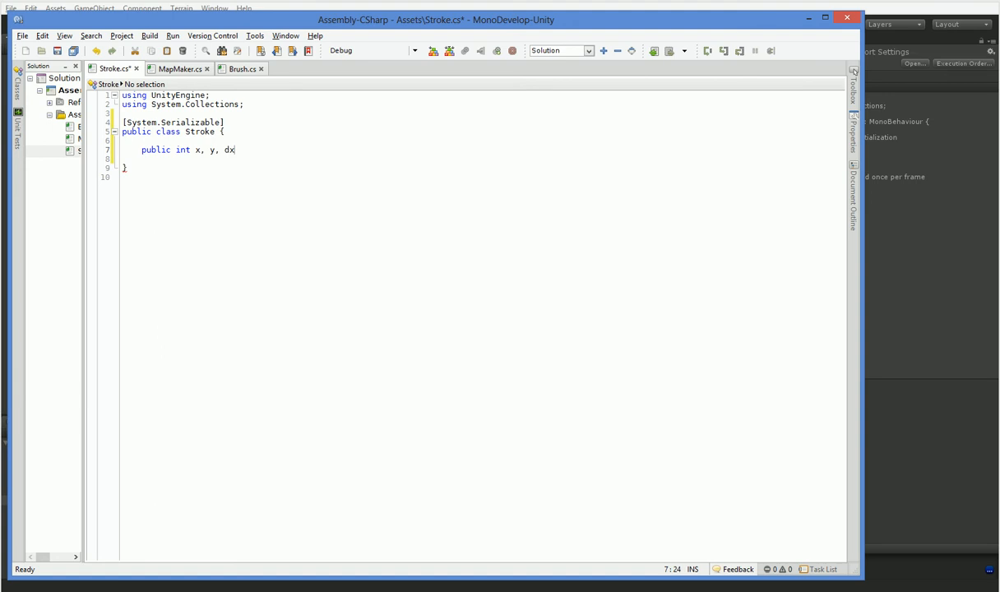
pyautogui.write(', dy;')
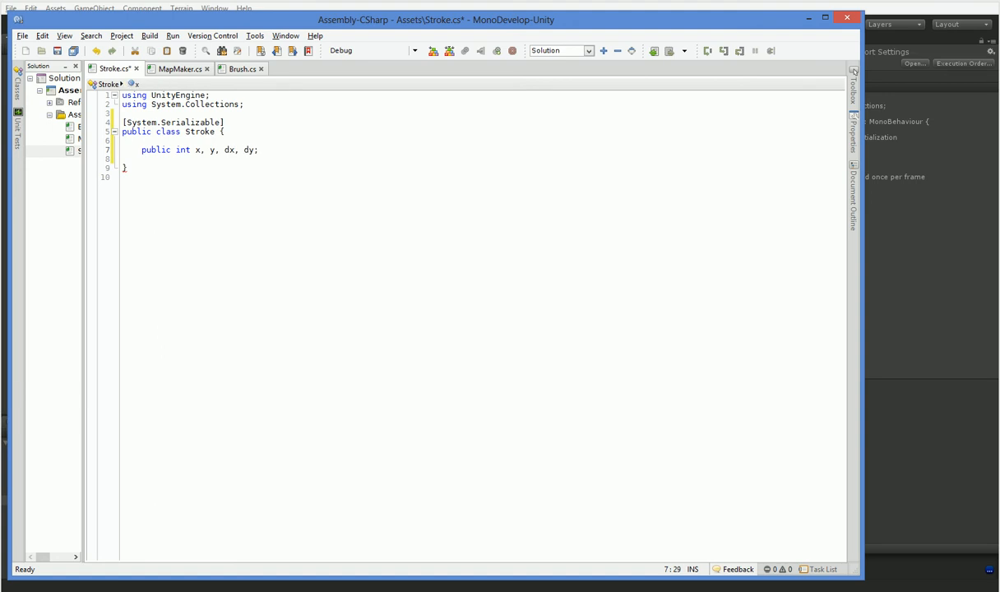
pyautogui.press('ctrl+s')
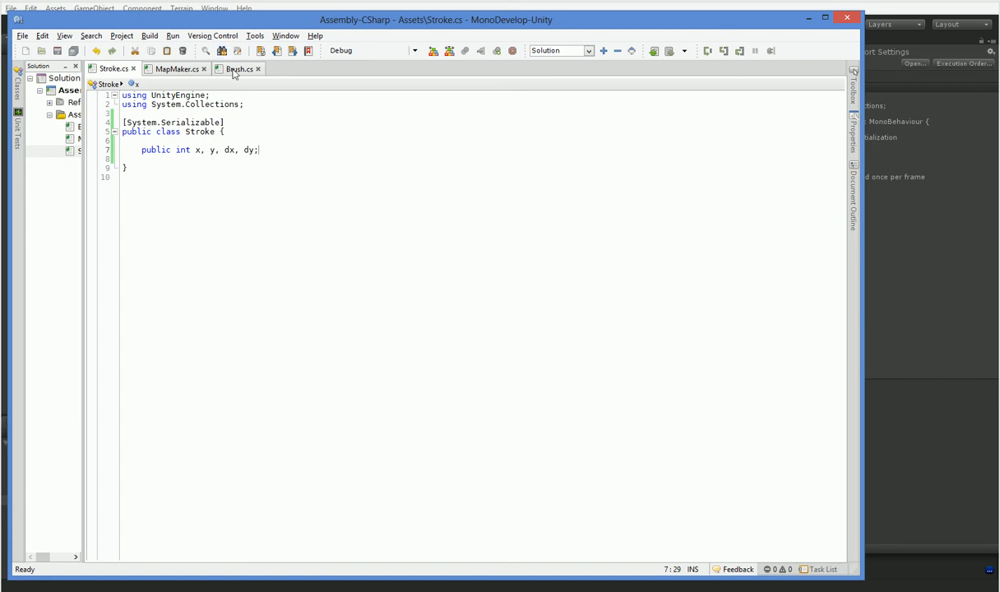
pyautogui.click(239, 69)
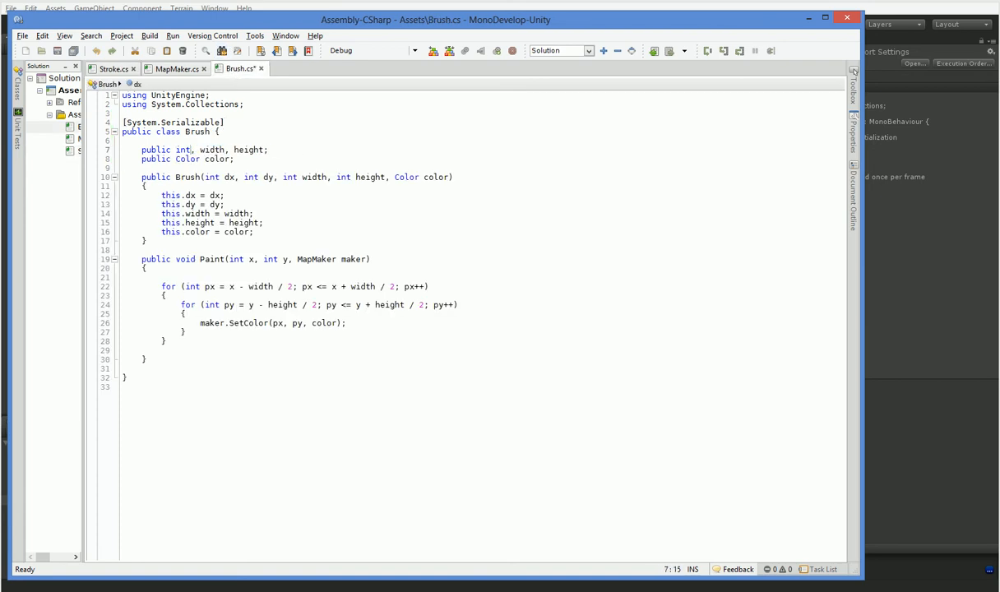
pyautogui.click(112, 69)
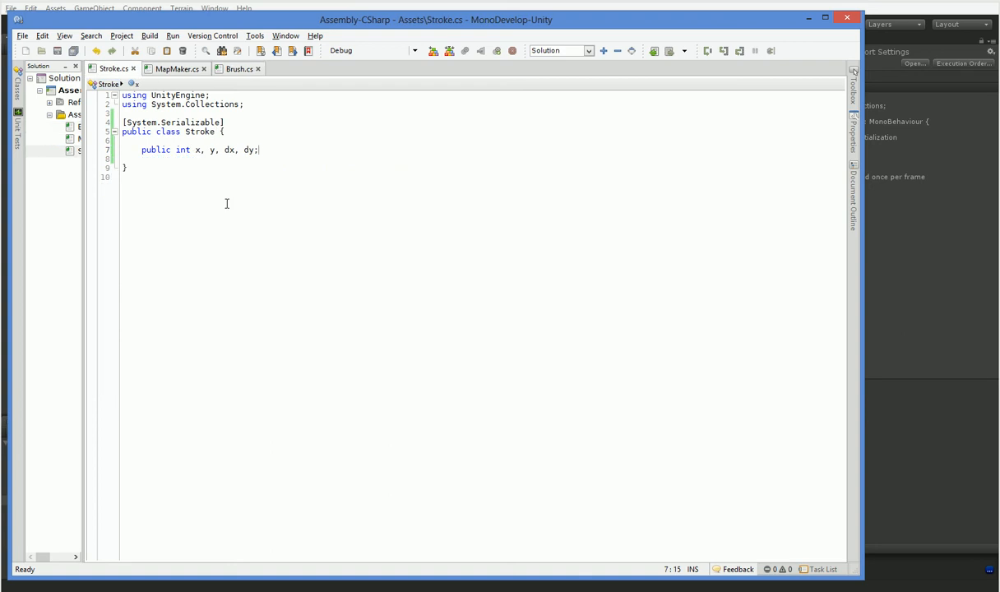
pyautogui.click(296, 158)
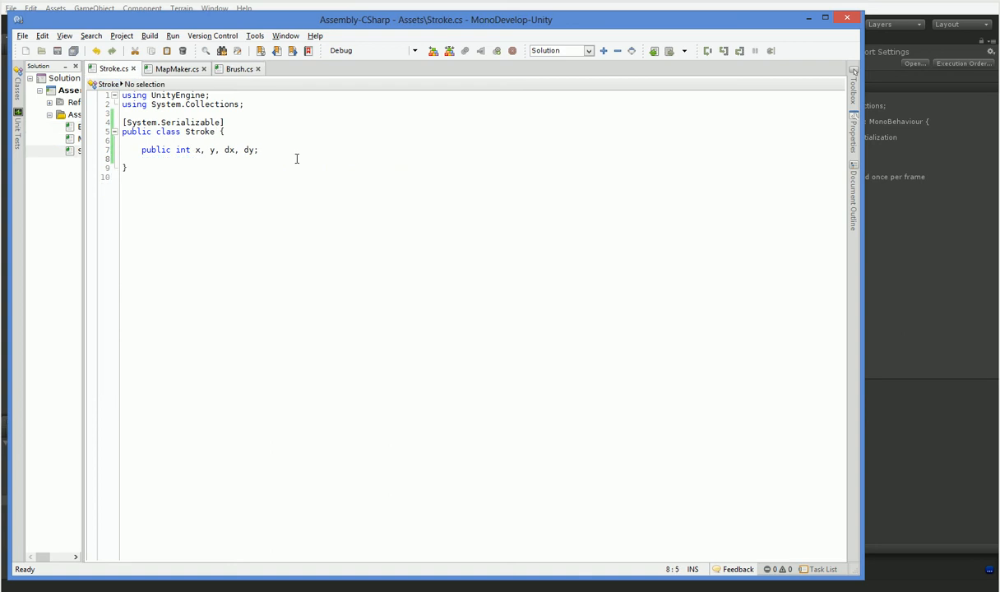
# Declare a public Iterate(MapMaker maker) method and a public Brush brush field.
pyautogui.press('enter')
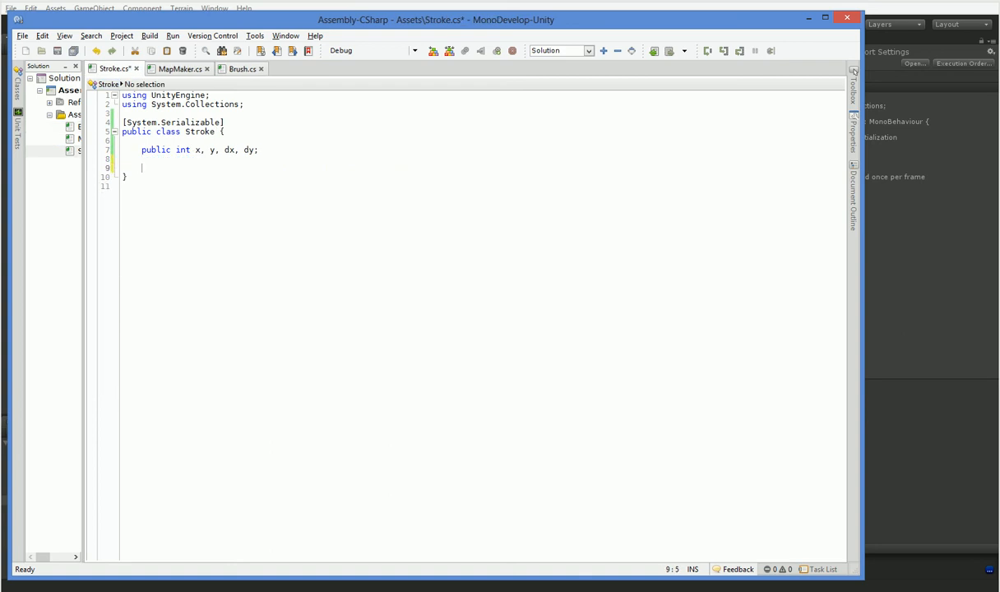
pyautogui.write('public')
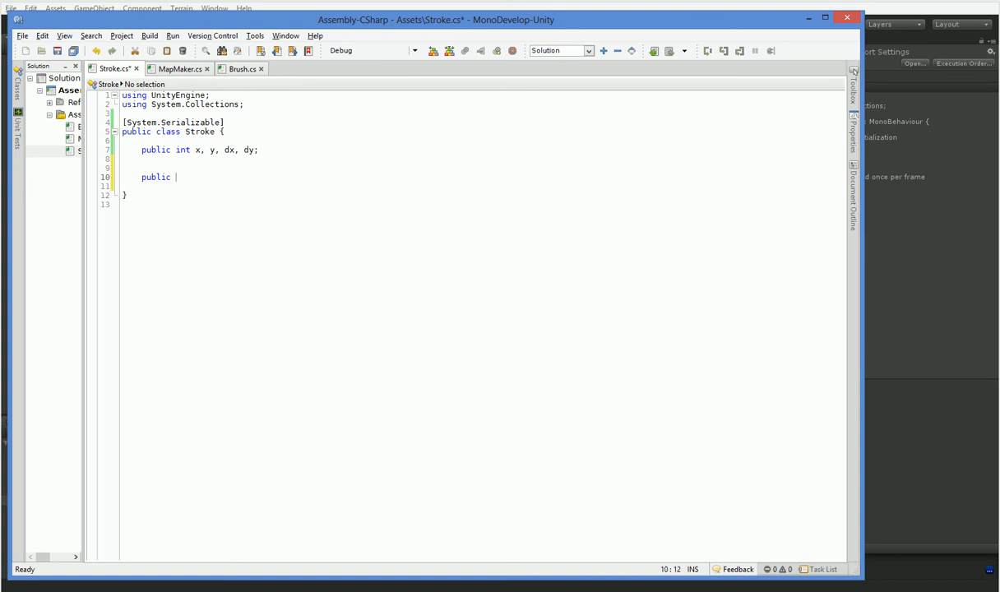
pyautogui.write('void Iter')
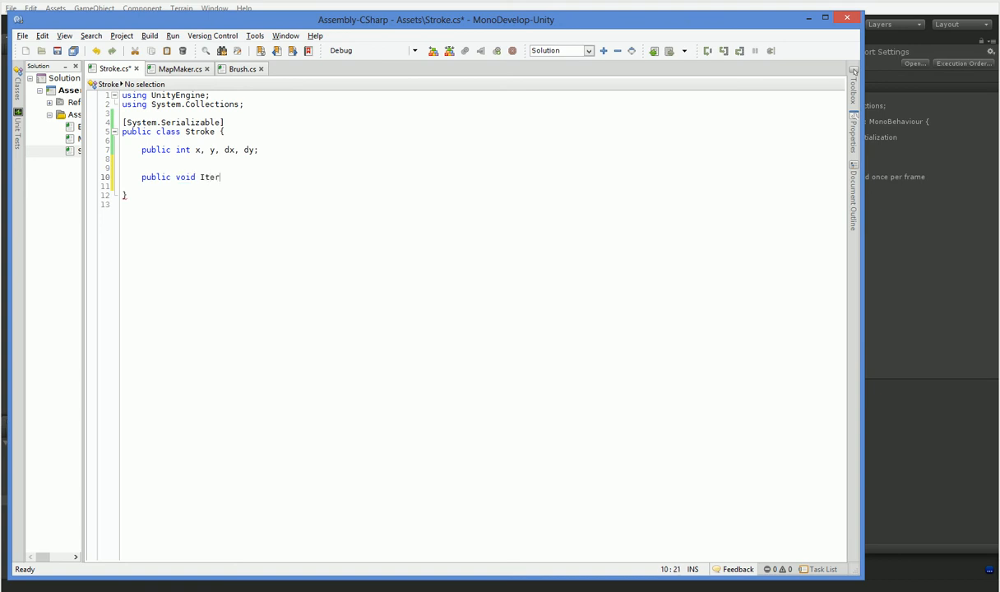
pyautogui.write('ate(')
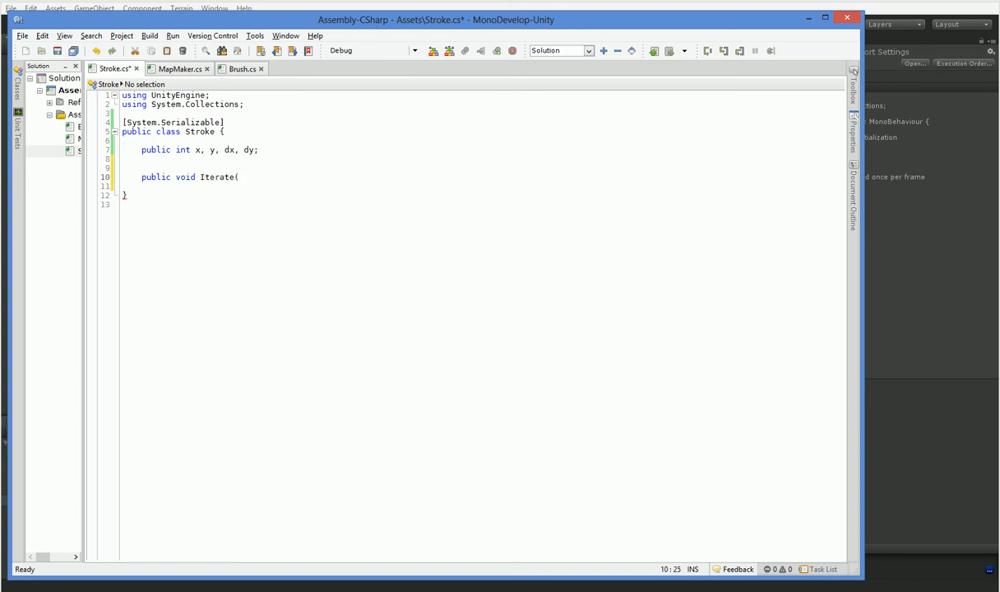
pyautogui.write('MapMaker m')
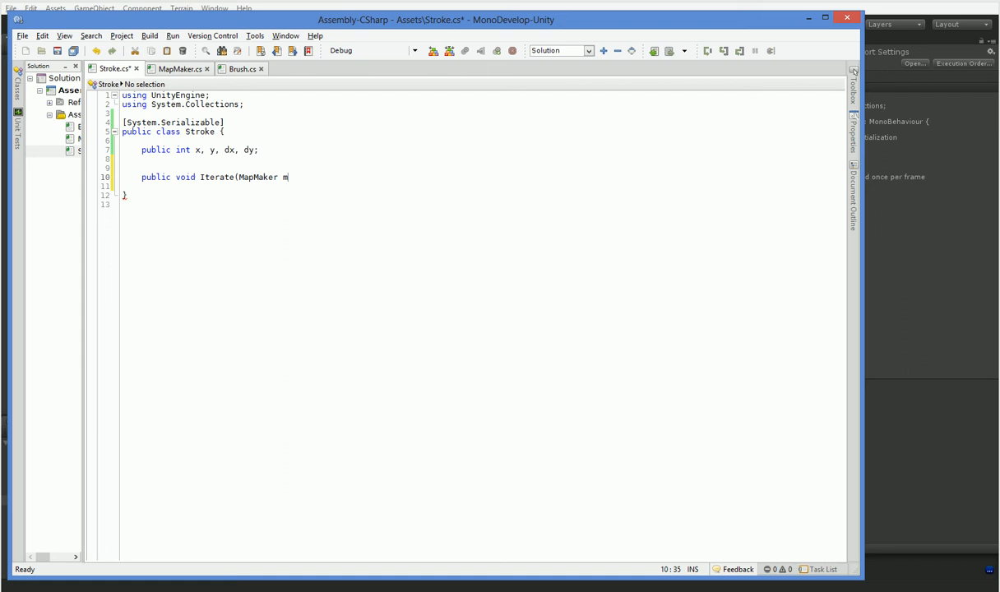
pyautogui.write('aker')
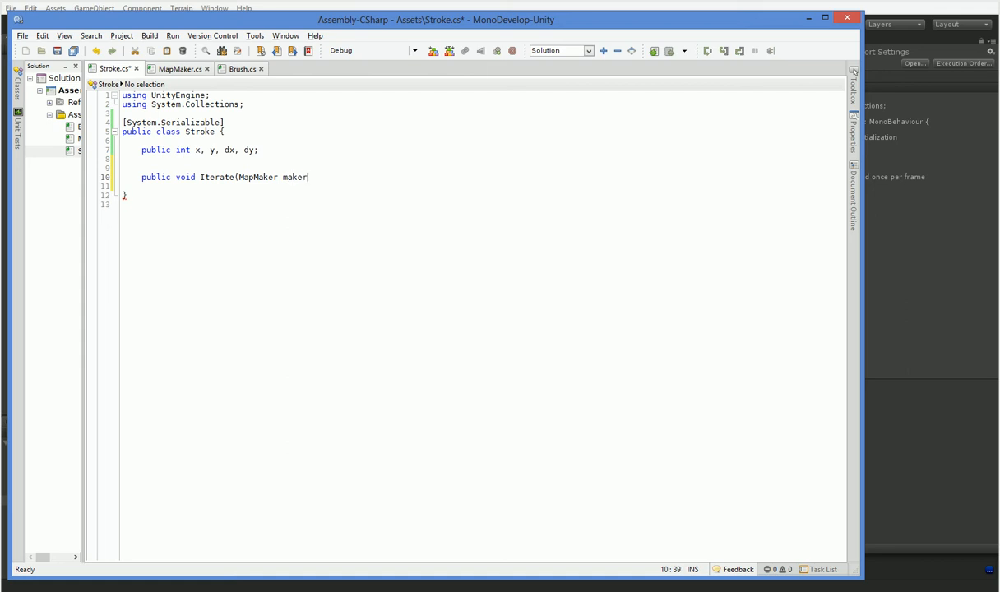
pyautogui.write(')')
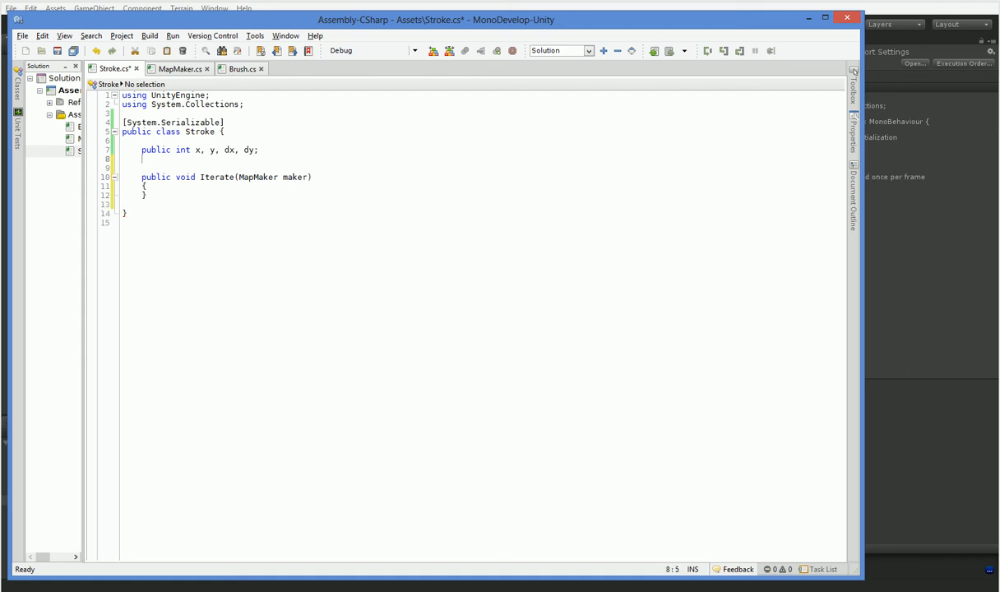
pyautogui.write('Bur')
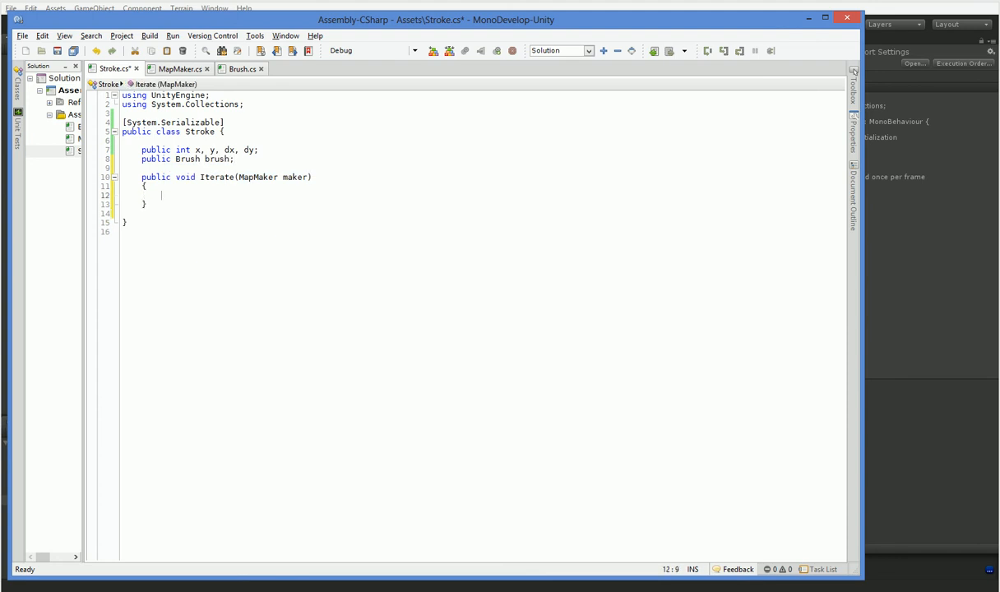
# Make Iterate add dx and dy to x and y, then call brush.Paint(x, y, maker).
pyautogui.write('x += dx;')
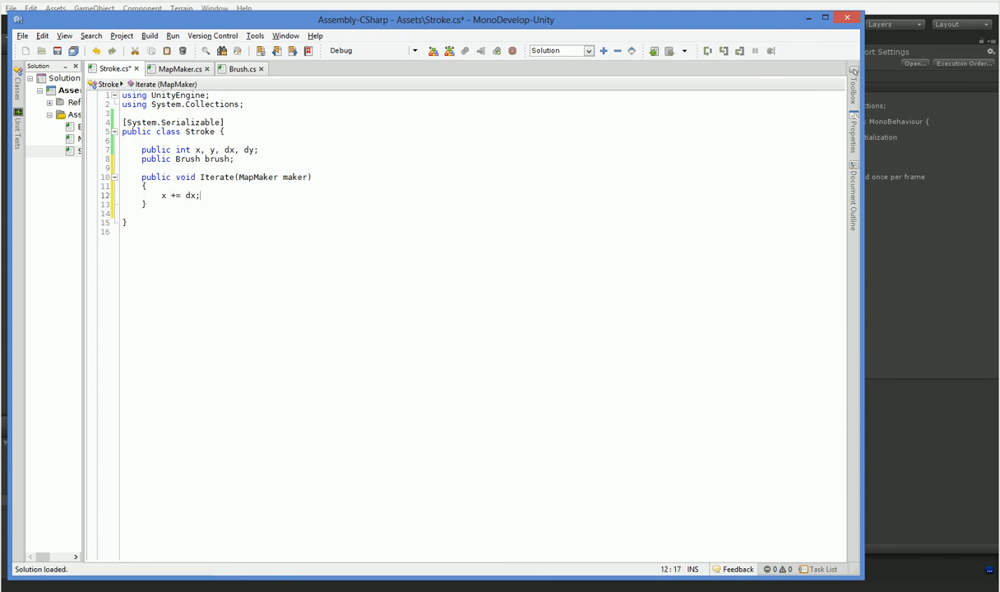
pyautogui.write('y += dy;')
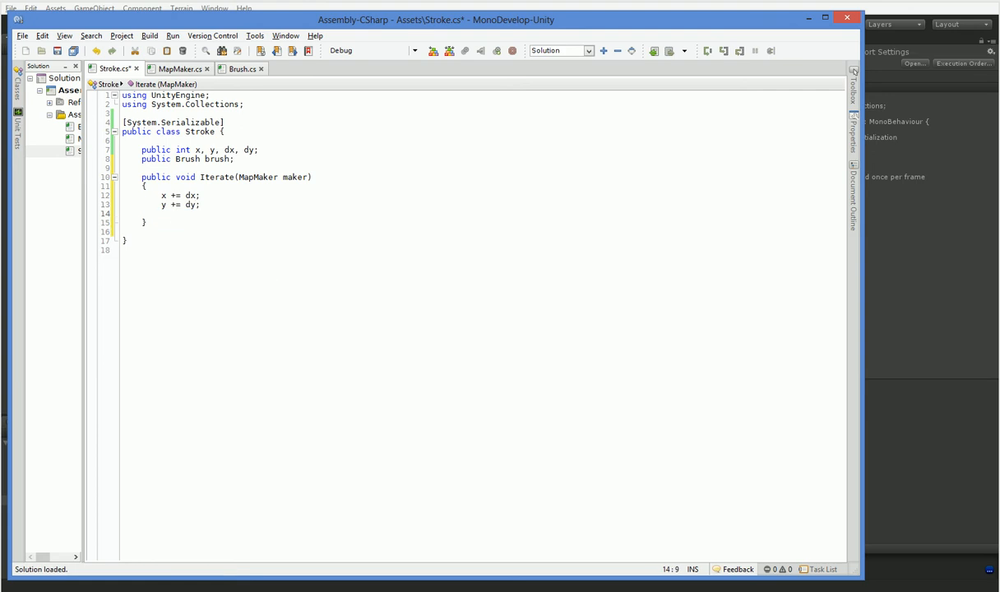
pyautogui.write('Brush.pai')
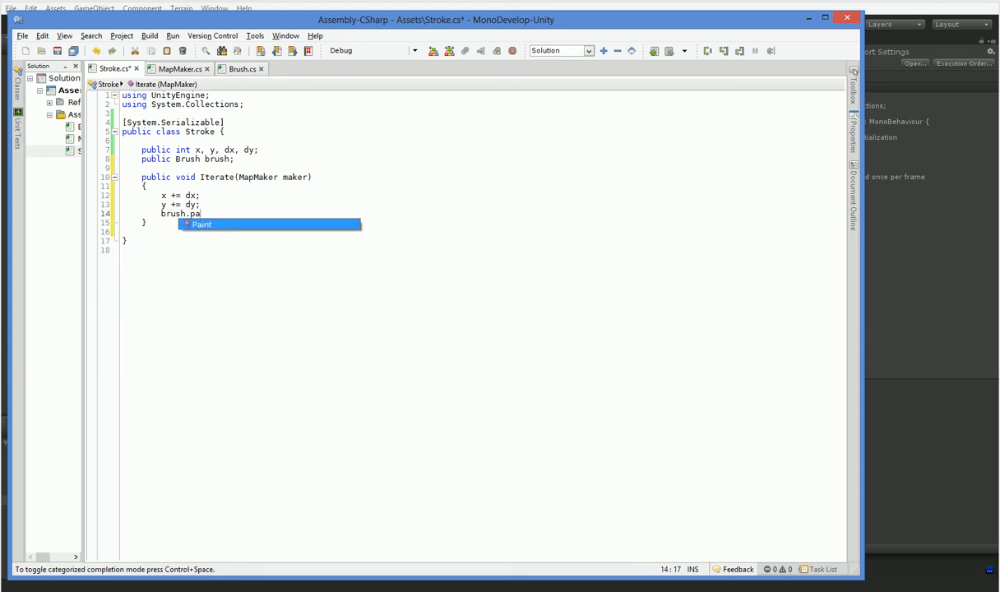
pyautogui.write('int(x, y')
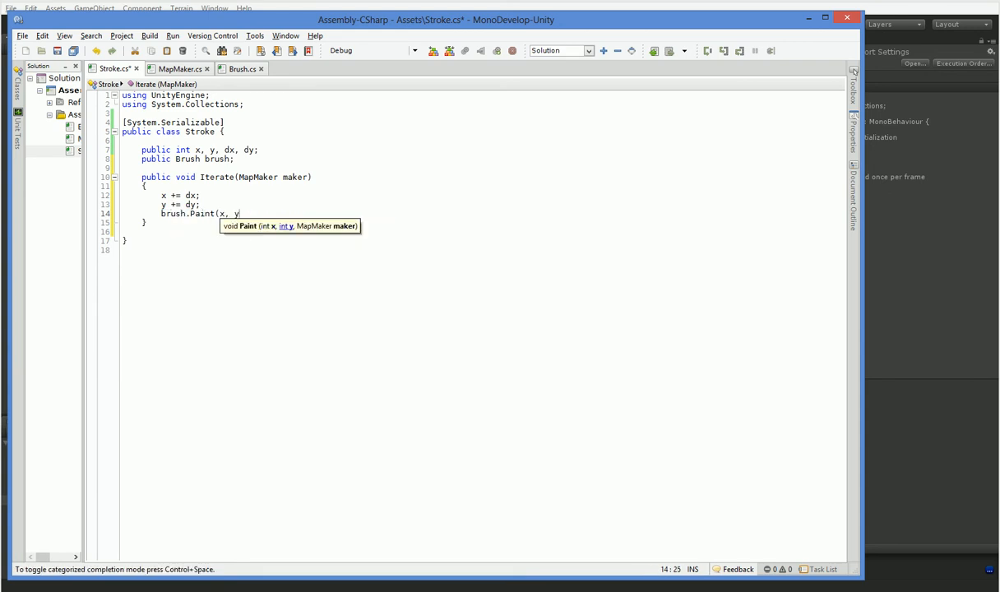
pyautogui.write(', maker);')
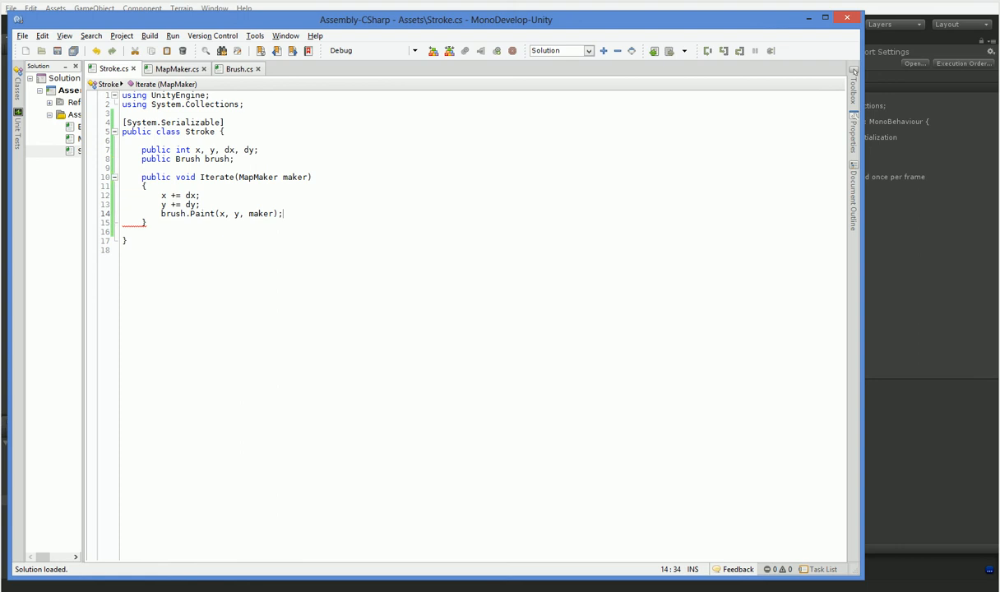
pyautogui.click(176, 69)
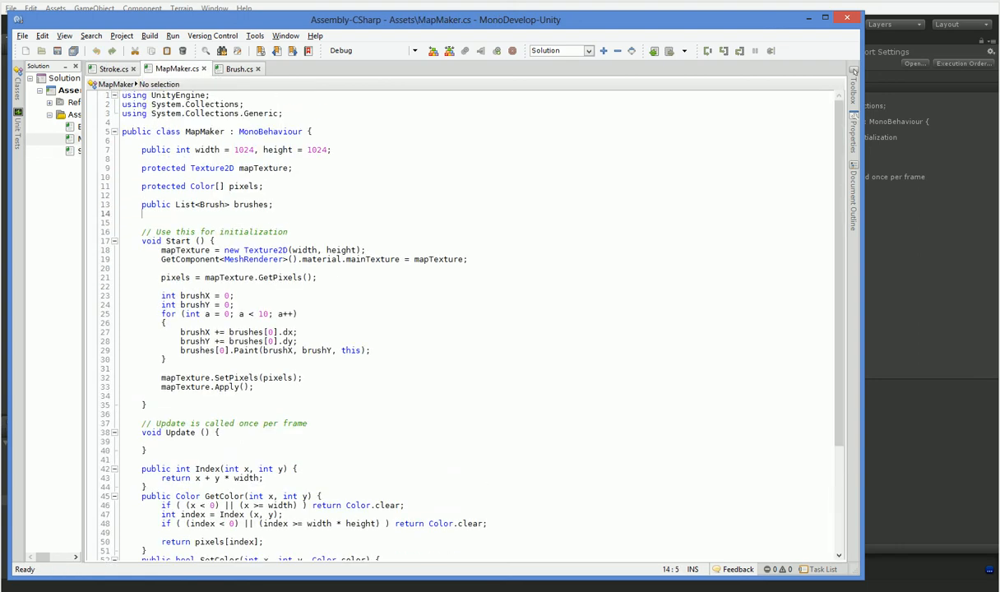
# Add 'public List<Stroke> strokes;' and a for loop in Update calling strokes[a].Iterate(this).
pyautogui.write('public')
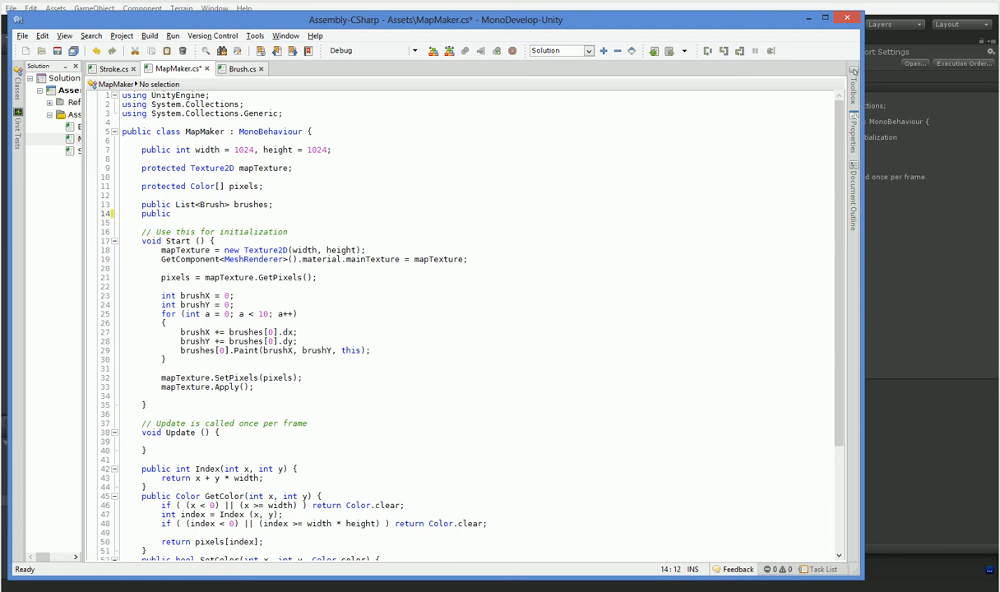
pyautogui.write('List<')
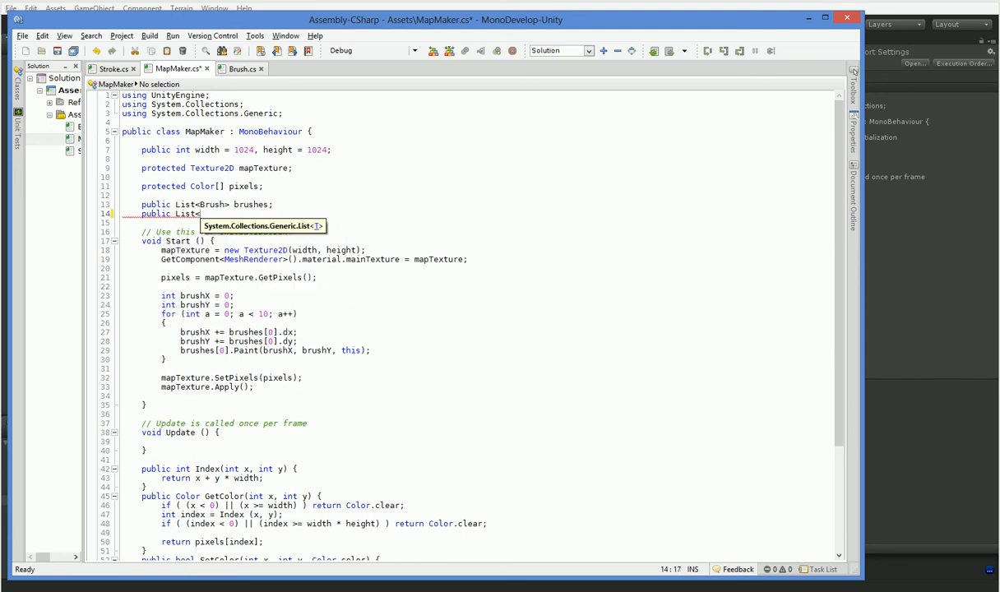
pyautogui.write('Stroke>')
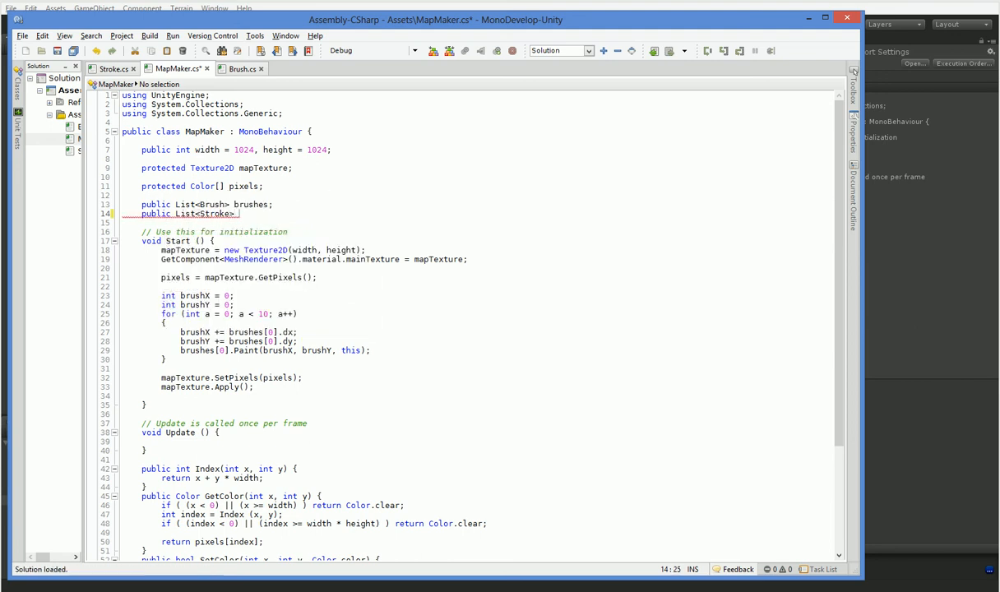
pyautogui.write('strokes;')
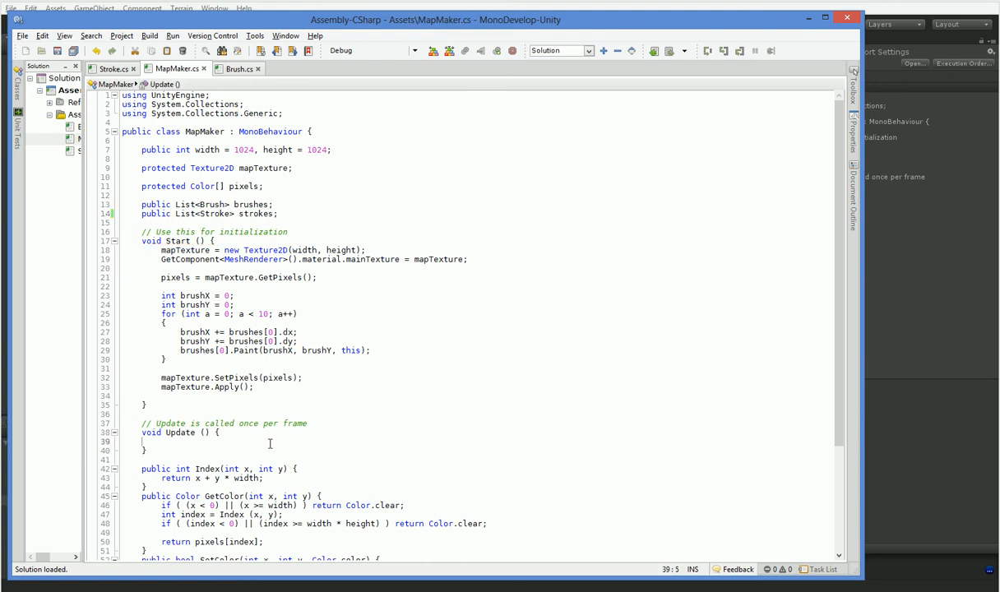
pyautogui.write('for (int')
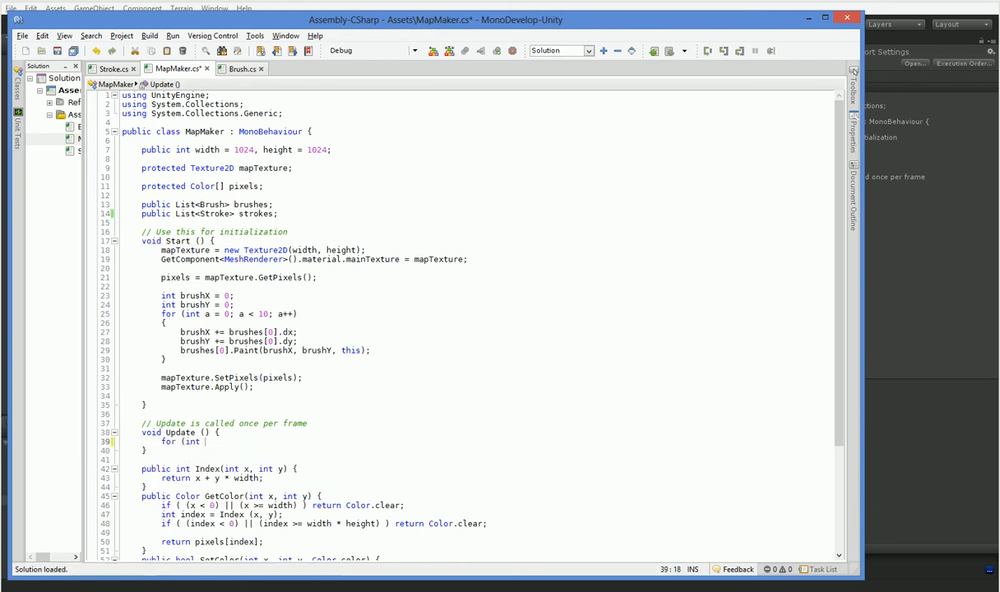
pyautogui.write('a = 0; a < strokes.Count; a++')
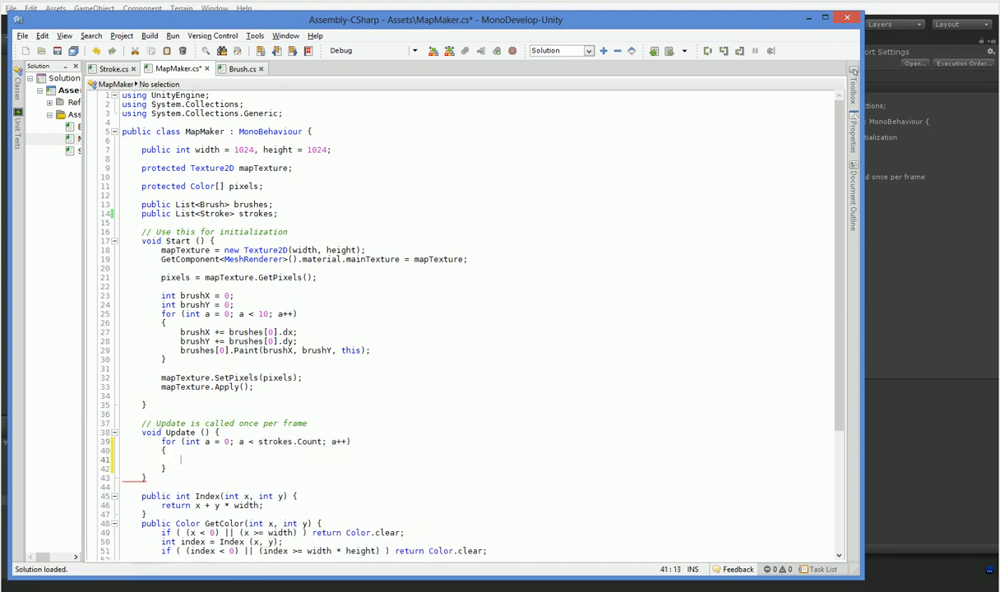
pyautogui.write('strokesa')
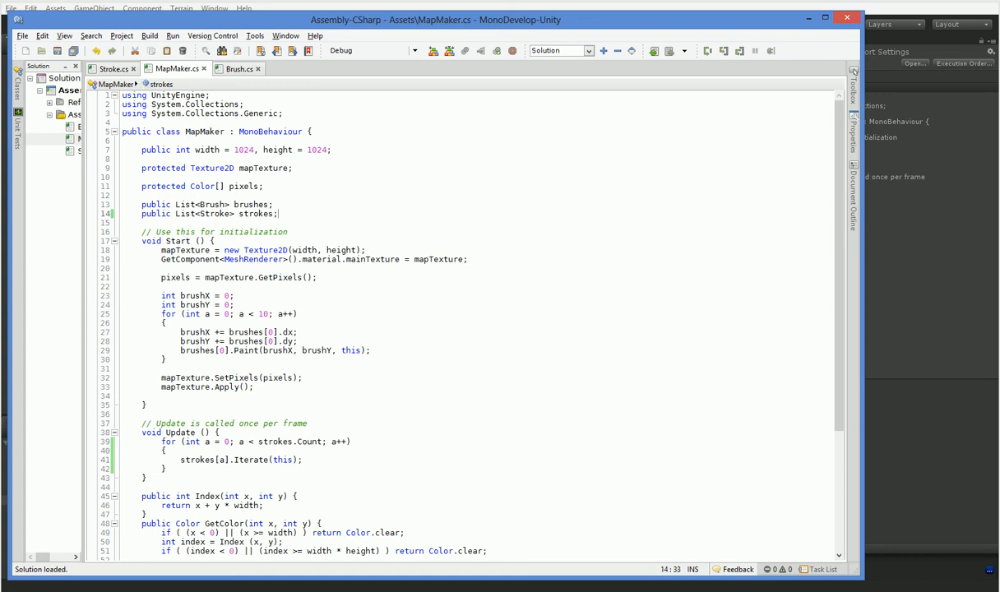
# Delete the startup brush-painting loop from Start and check the Brush script.
pyautogui.click(257, 387)
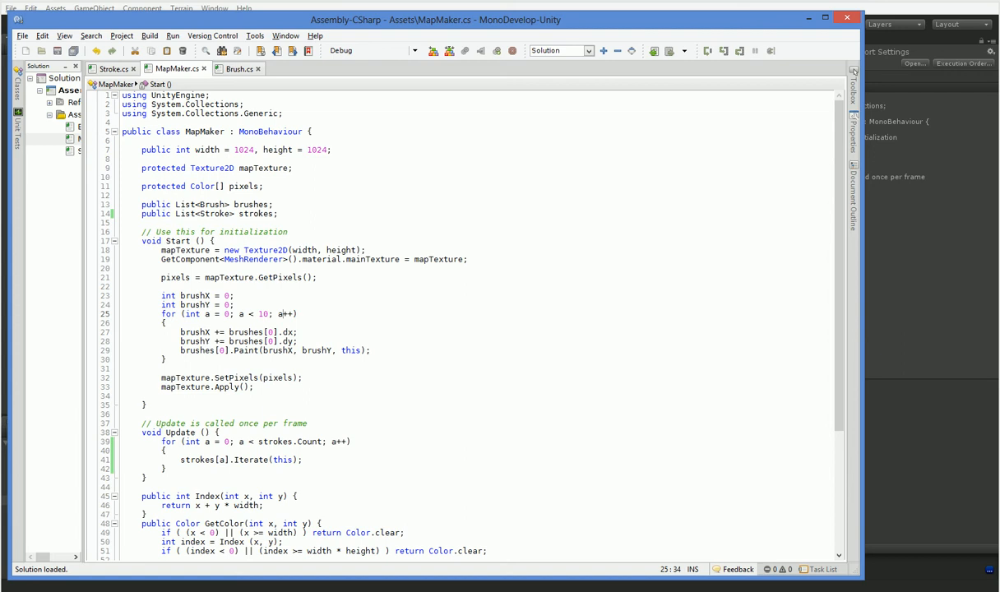
pyautogui.moveTo(158, 296); pyautogui.dragTo(158, 358)
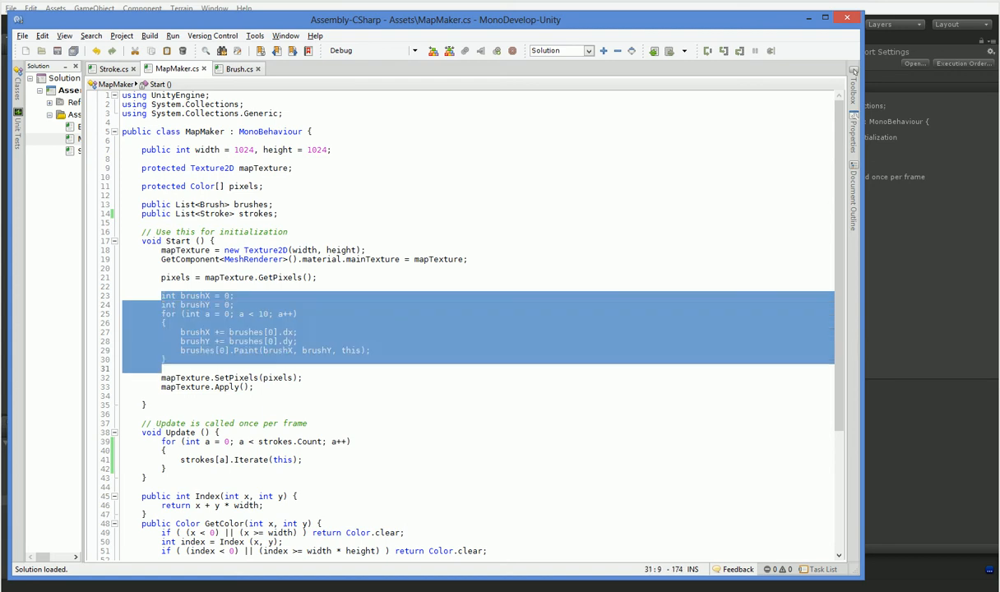
pyautogui.press('Delete')
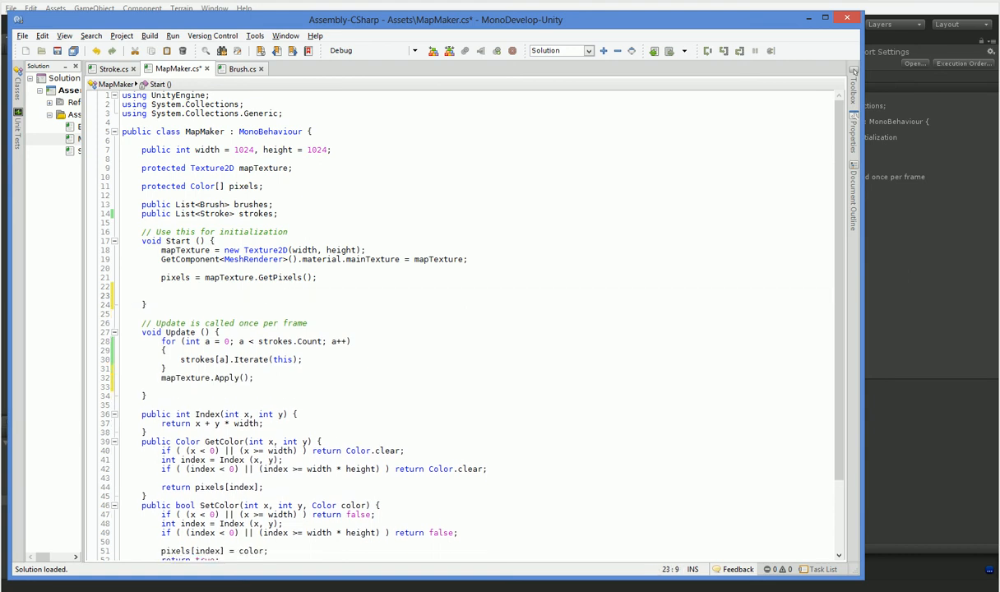
pyautogui.click(240, 69)
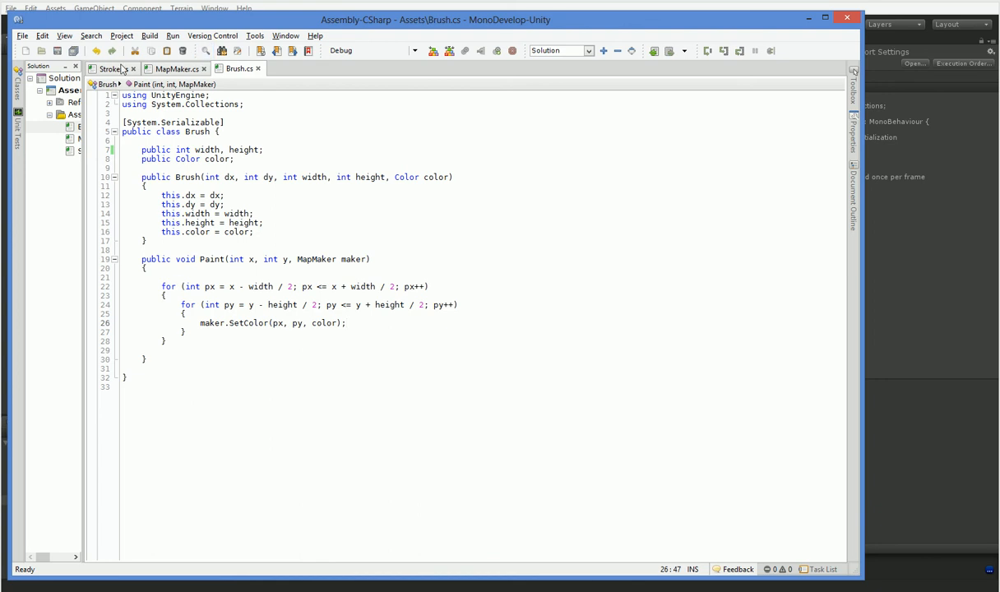
pyautogui.click(178, 69)
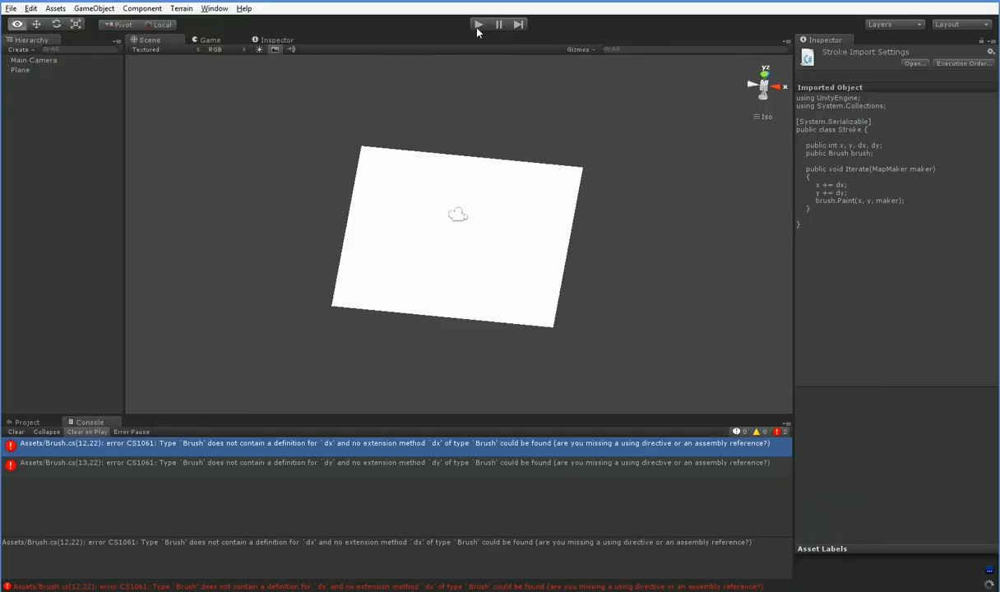
# Select the Plane and add one stroke at 100,100 stepping Dx 5, Dy 1.
pyautogui.click(19, 69)
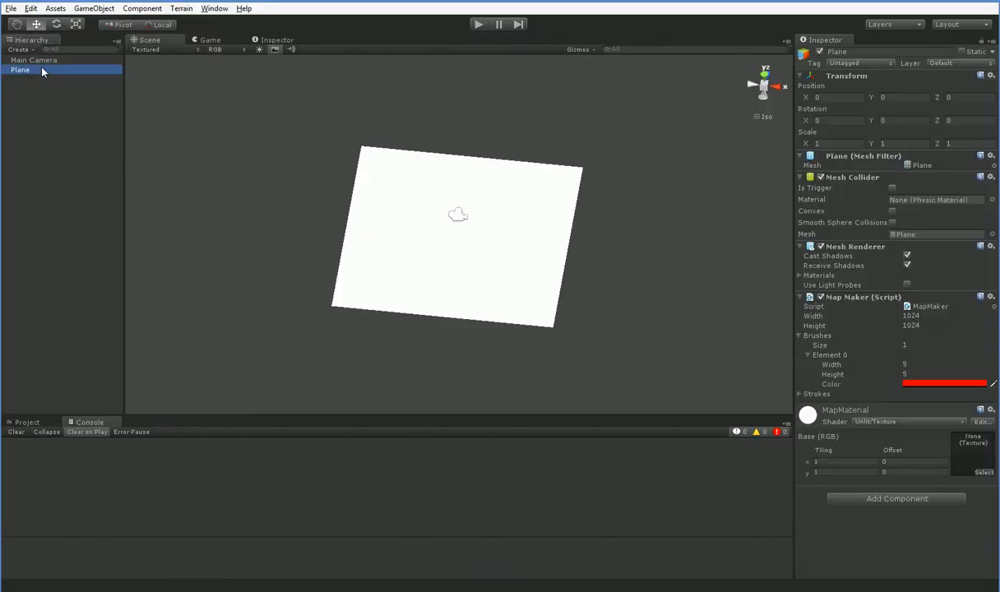
pyautogui.click(20, 70)
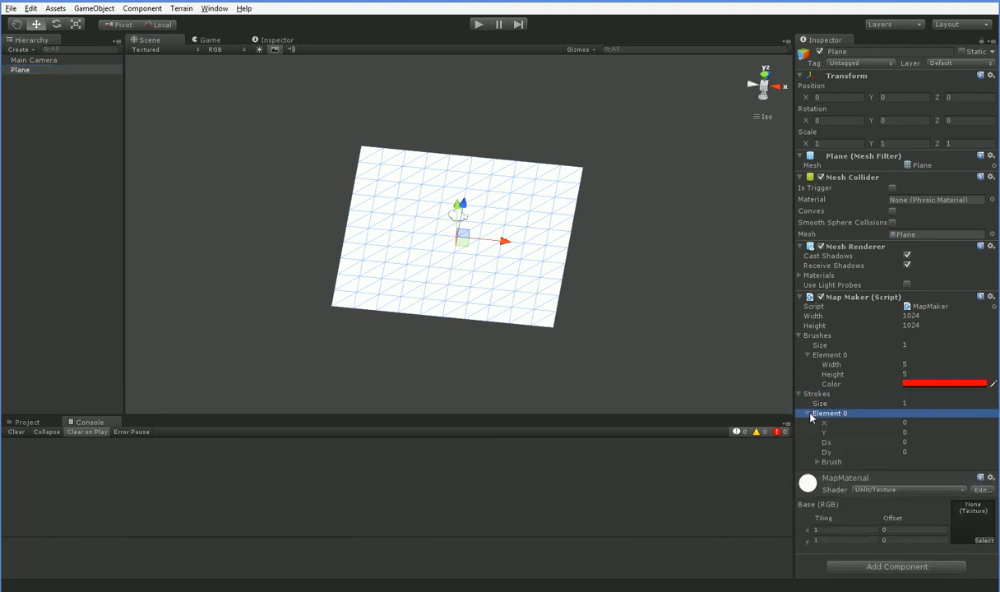
pyautogui.write('10')
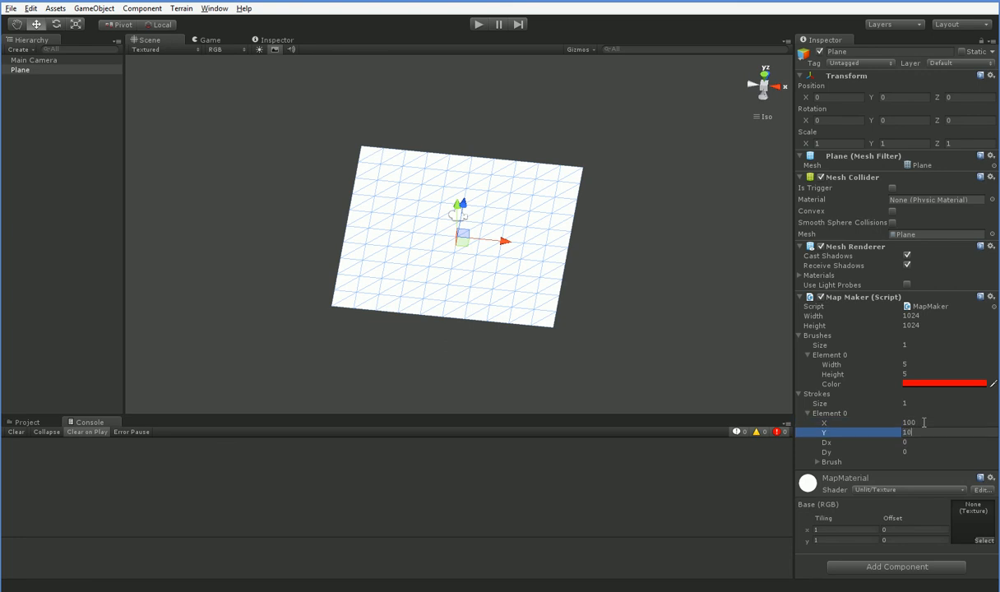
pyautogui.press('Tab')
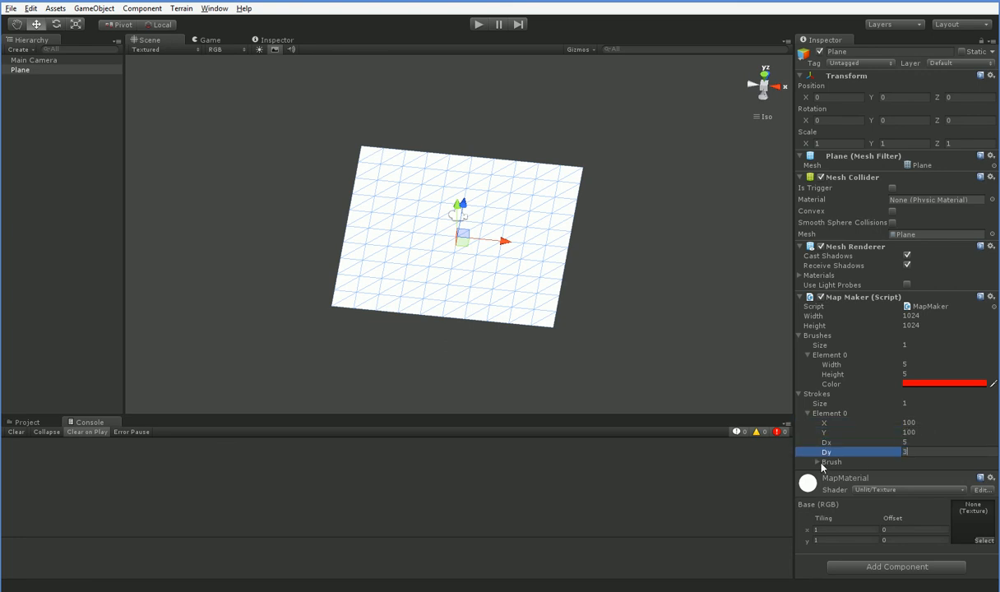
# Expand the stroke's Brush and set it to 5×5 with a red color.
pyautogui.click(806, 460)
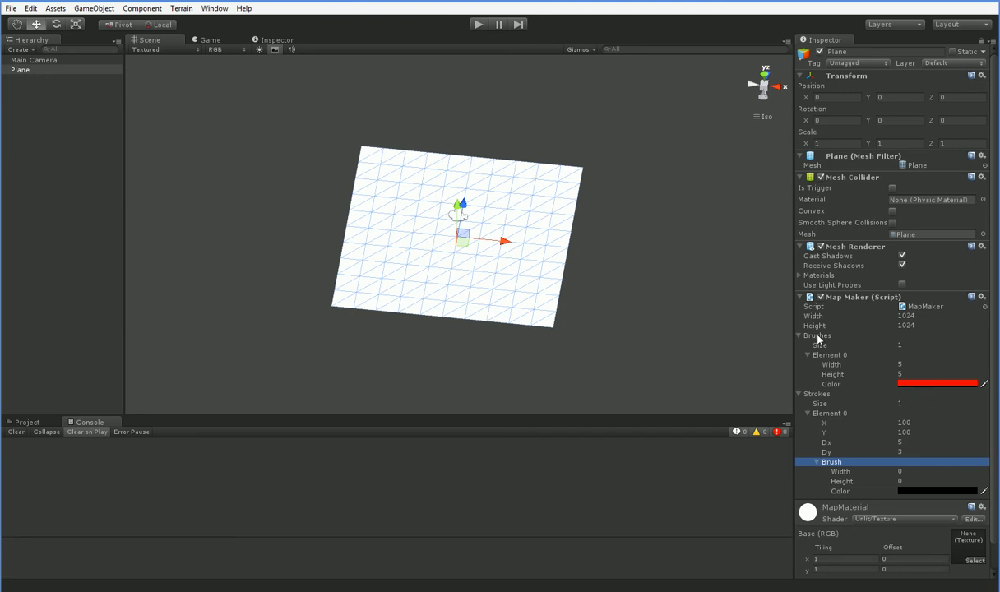
pyautogui.click(831, 356)
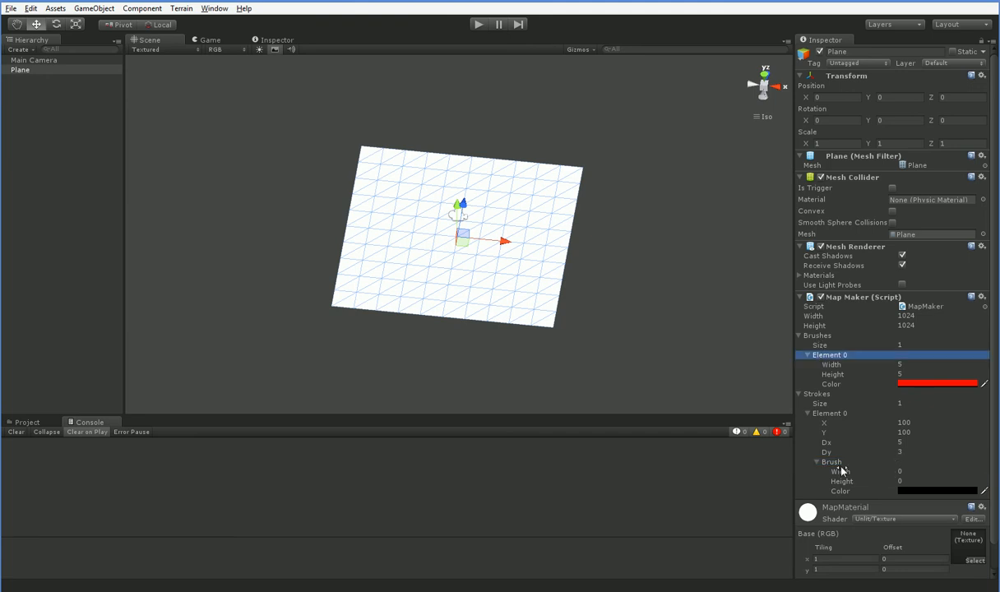
pyautogui.moveTo(826, 360)
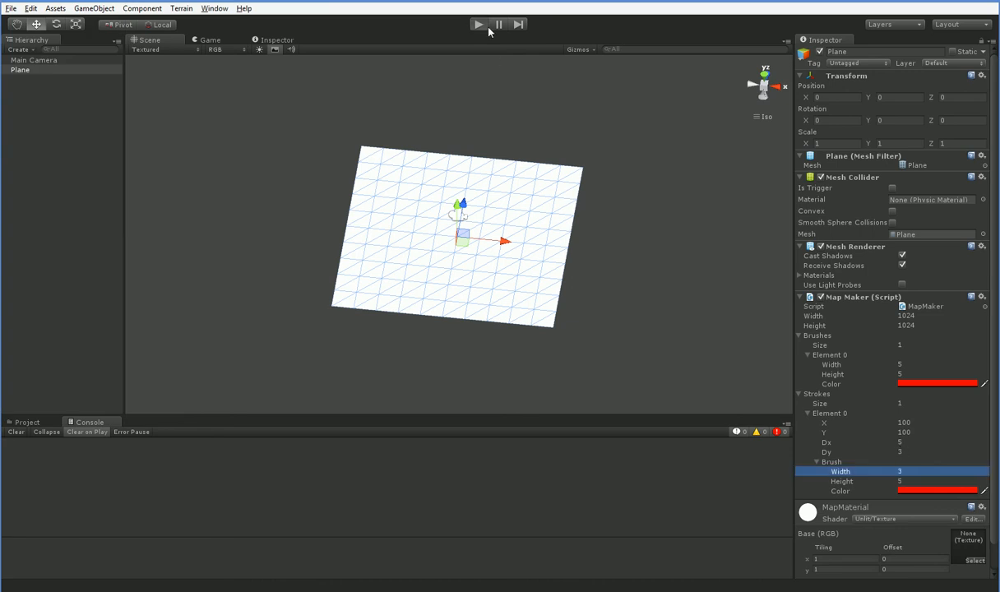
# Play the scene and watch the stroke's X and Y values climb in the Inspector.
pyautogui.click(477, 23)
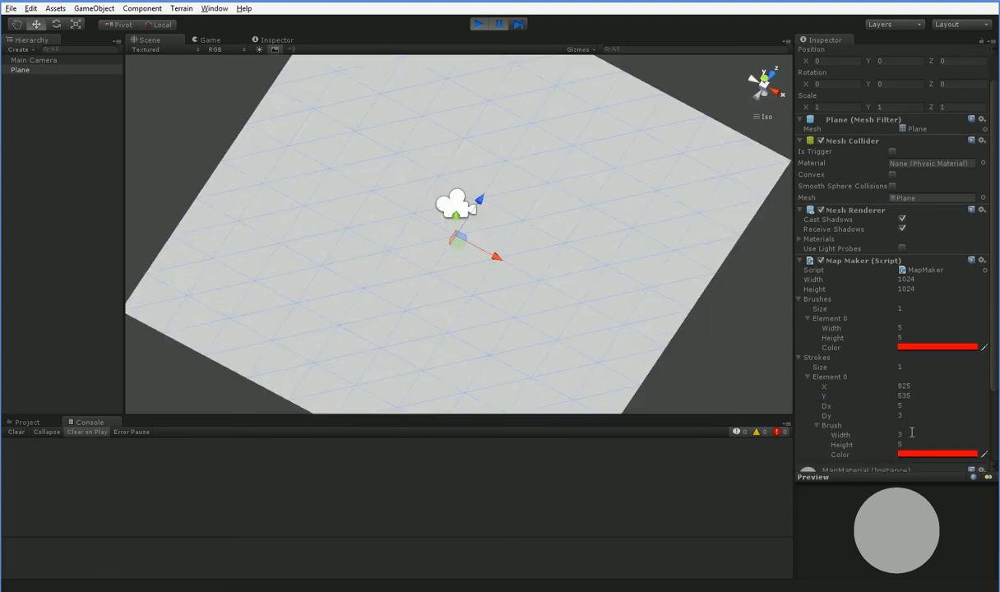
pyautogui.scroll(-3)
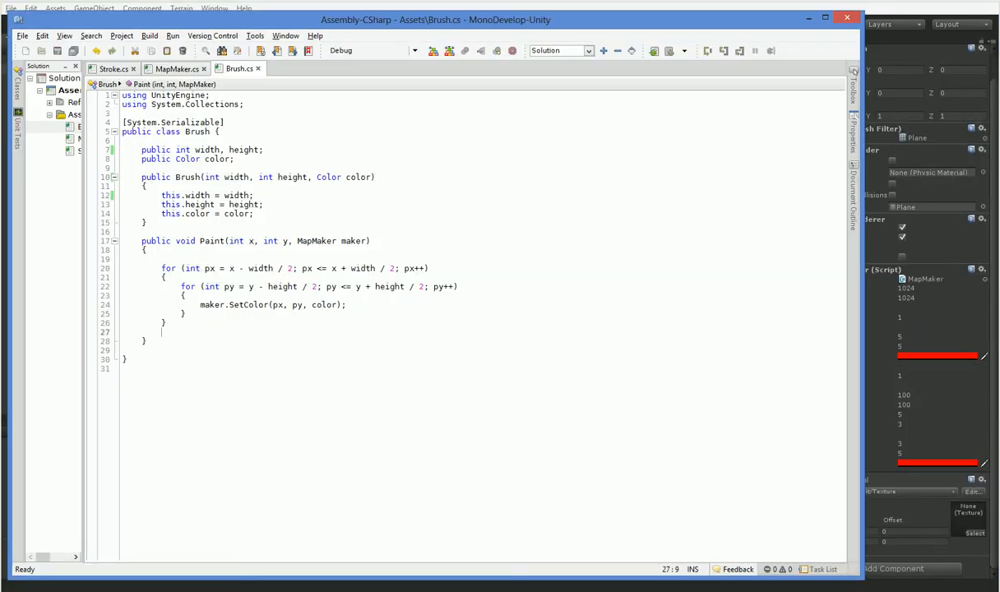
# In MapMaker's Update call mapTexture.SetPixels(pixels) before Apply, then test the red line in Play mode.
pyautogui.click(176, 69)
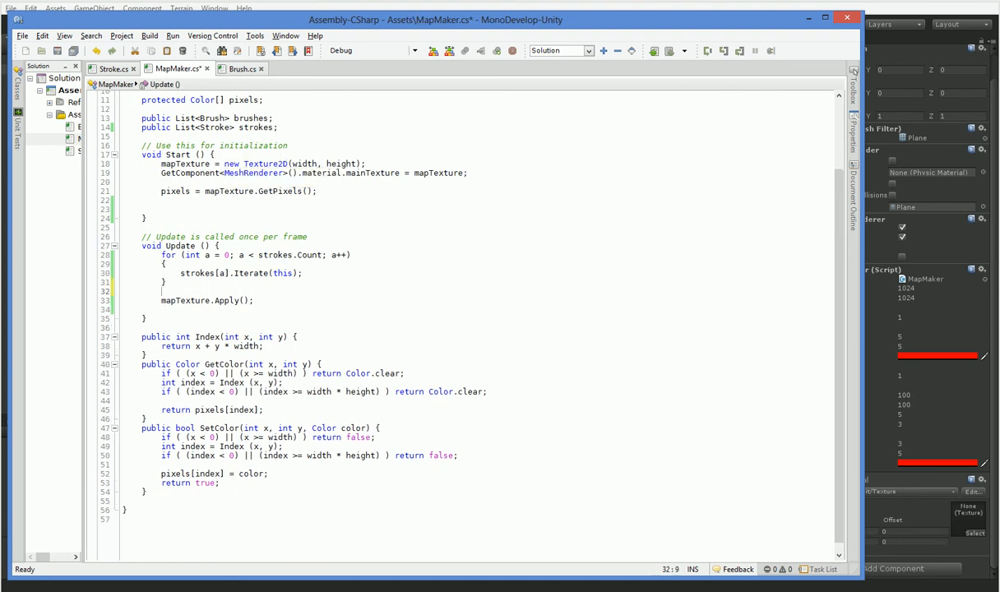
pyautogui.write('pTexture.SetPixel')
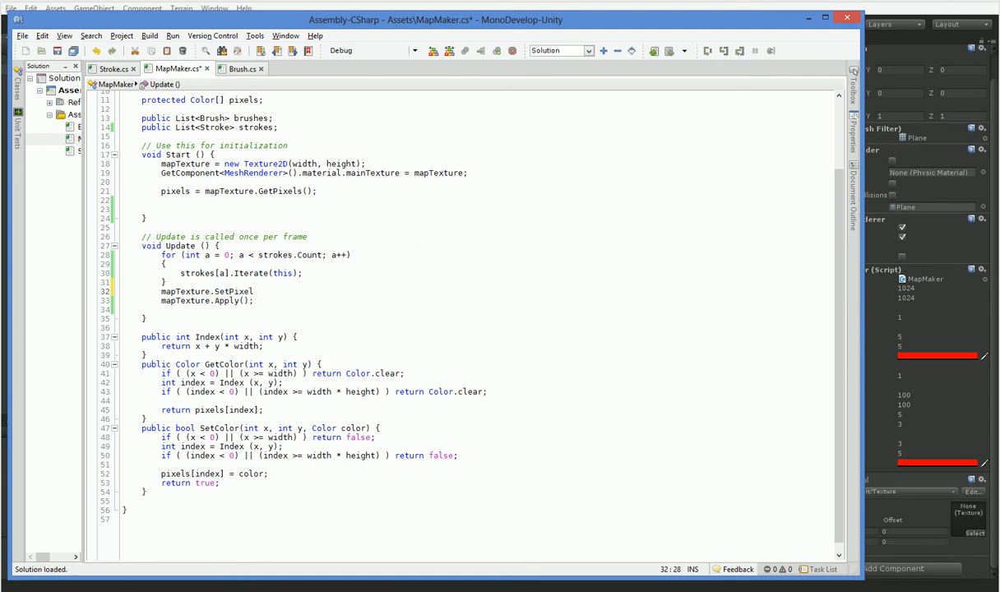
pyautogui.write('s(pixel')
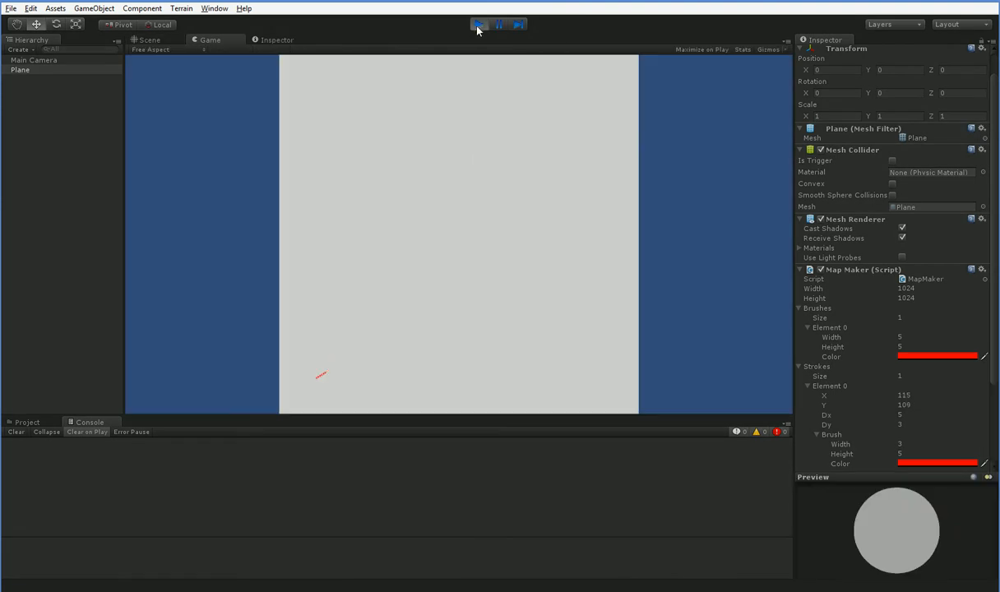
pyautogui.moveTo(316, 378); pyautogui.dragTo(414, 319)
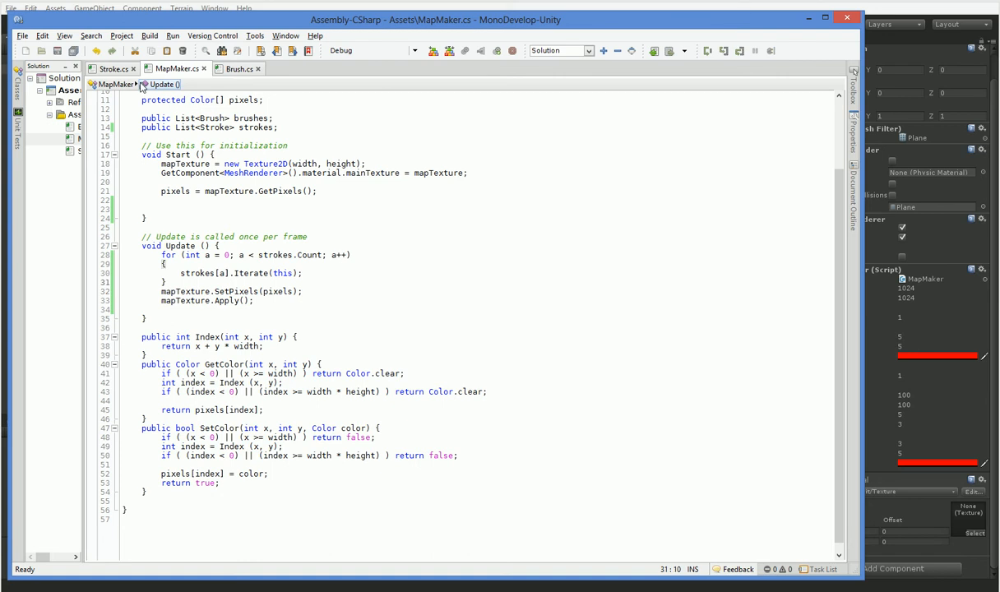
# Add 'public int steps;' to the Brush class and save.
pyautogui.click(111, 69)
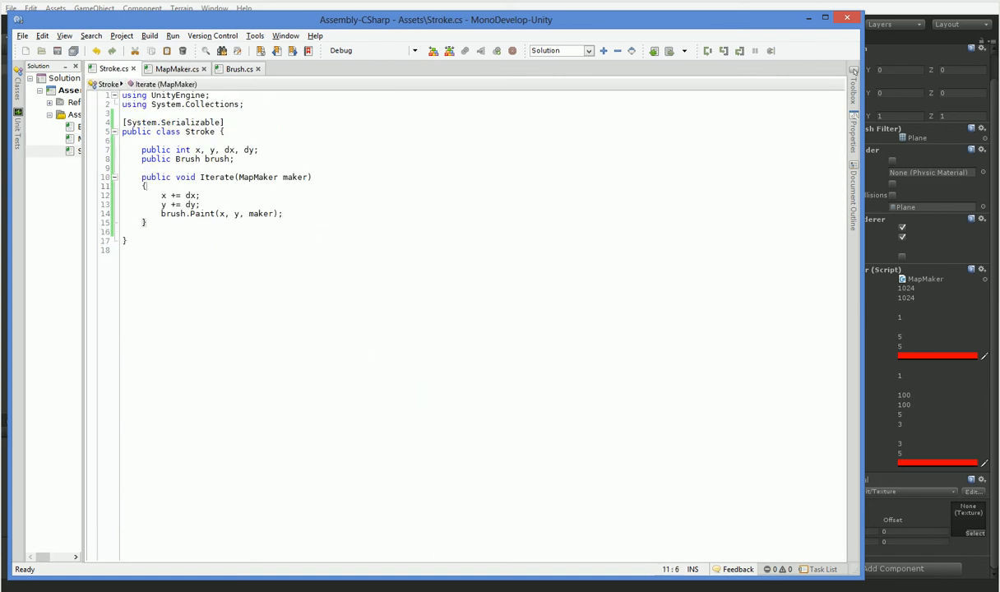
pyautogui.click(239, 69)
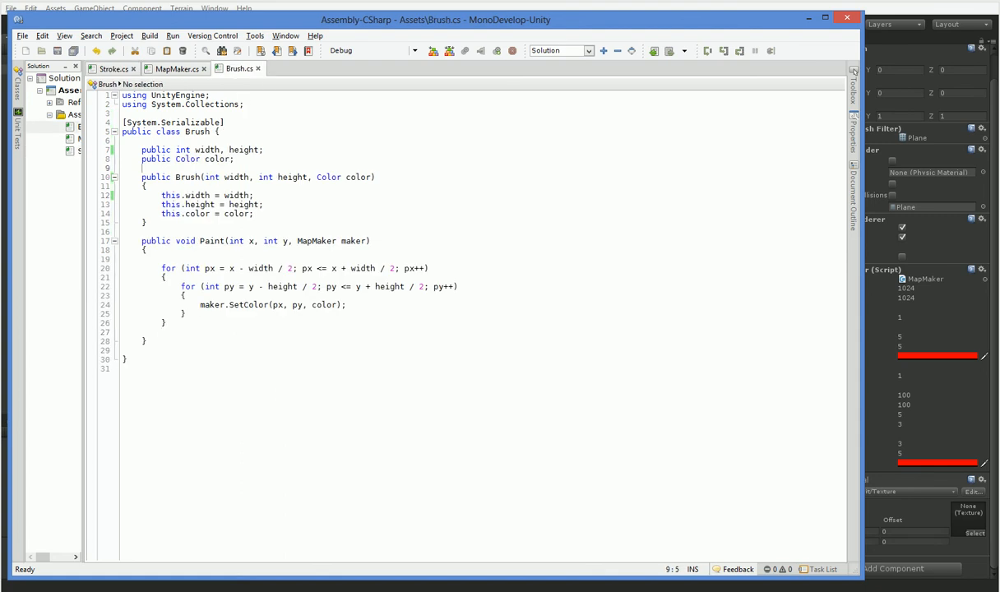
pyautogui.write('puiblic int')
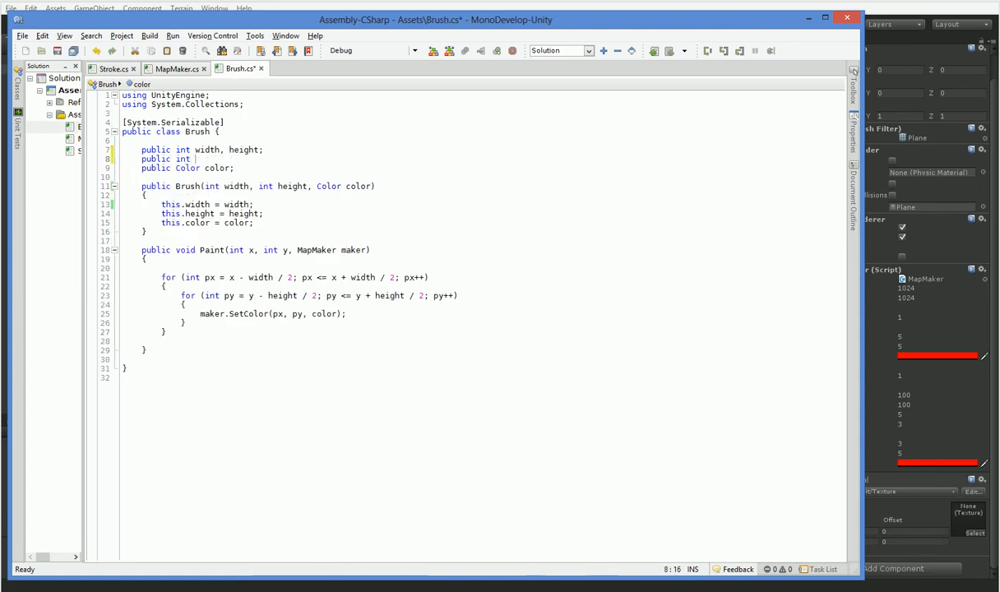
pyautogui.write('p')
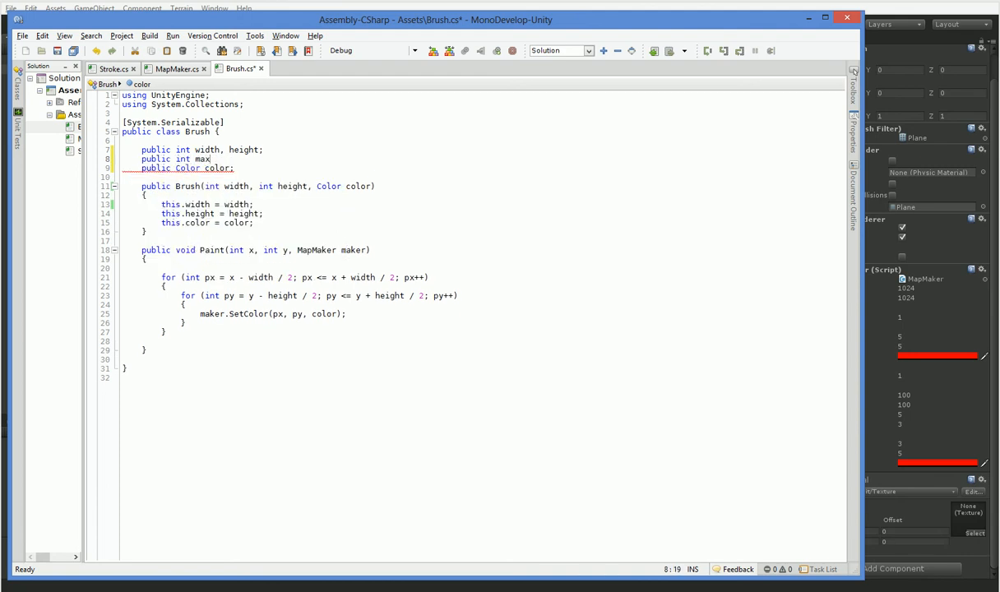
pyautogui.write('St')
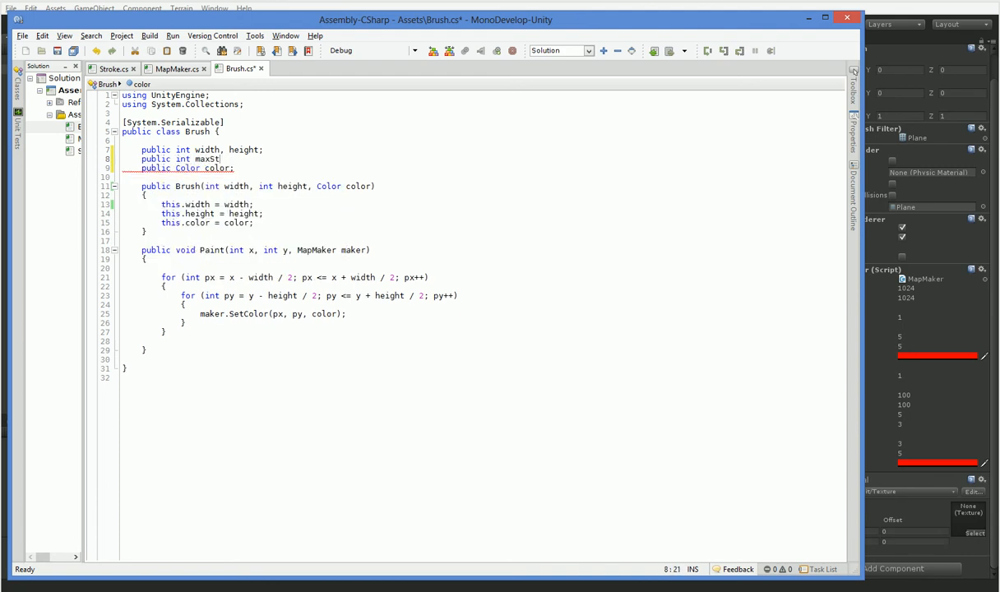
pyautogui.write('eps;')
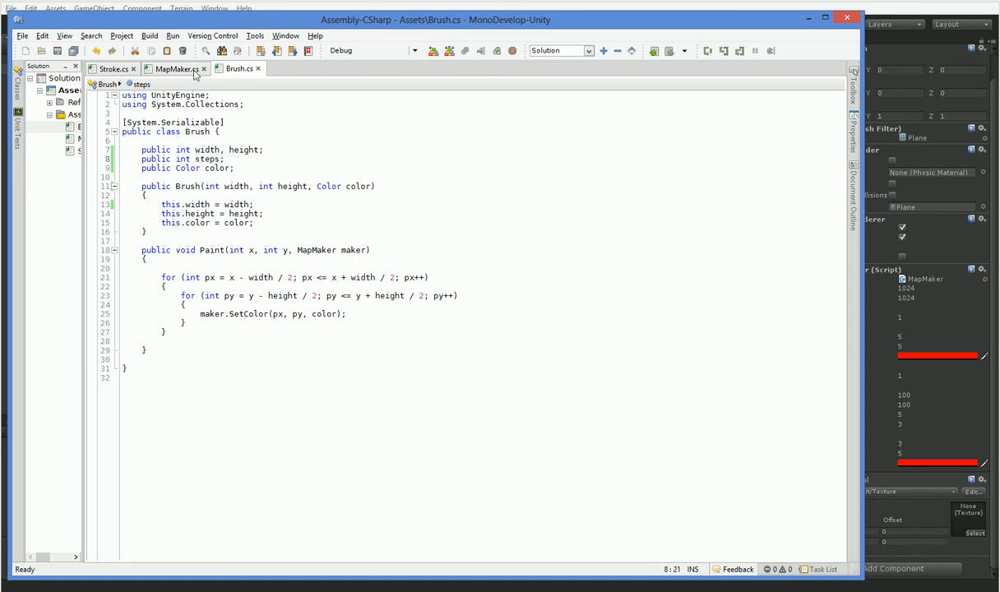
pyautogui.click(175, 69)
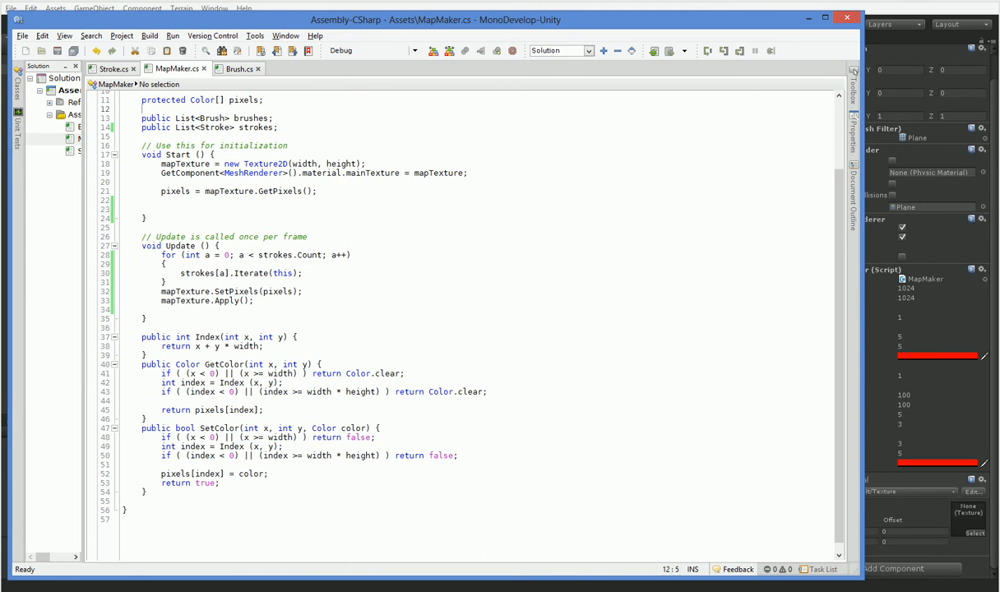
# Give Stroke a steps field incremented in Iterate with an 'if (steps >= brush.steps)' block.
pyautogui.click(237, 69)
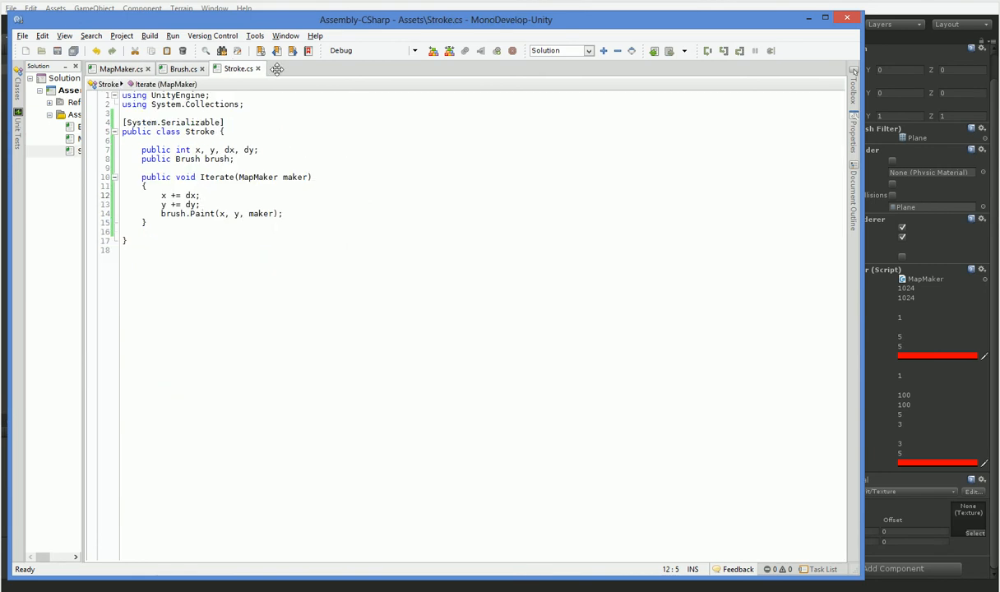
pyautogui.write('public int steps;')
pyautogui.write('steps +=')
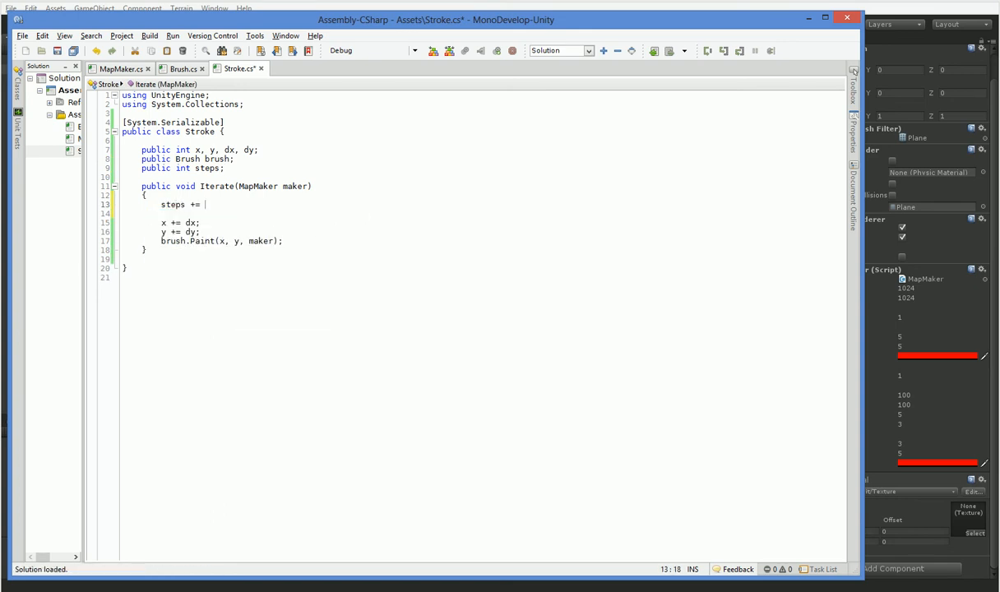
pyautogui.write('1;')
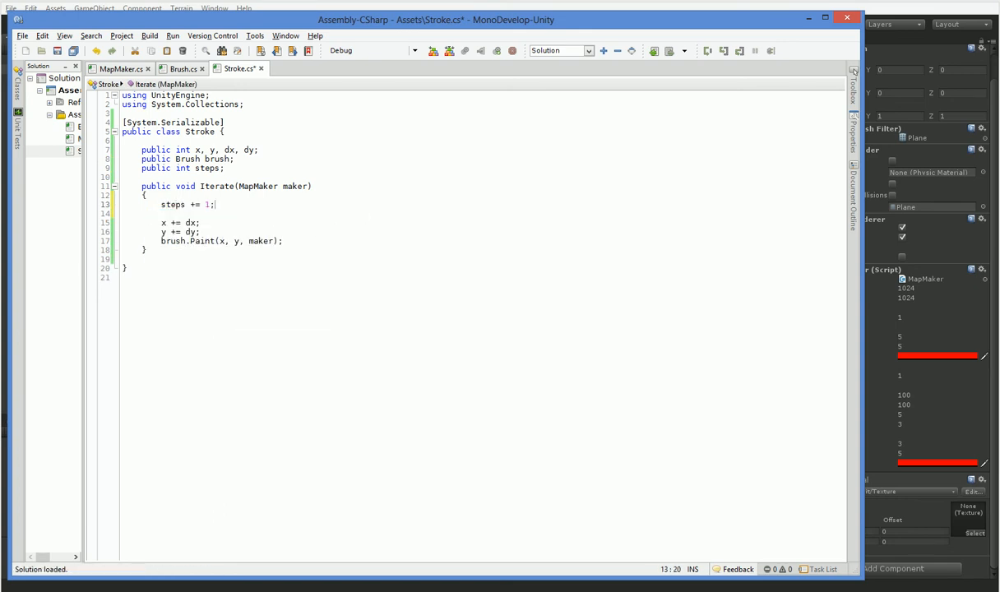
pyautogui.write('if (steps >= makes')
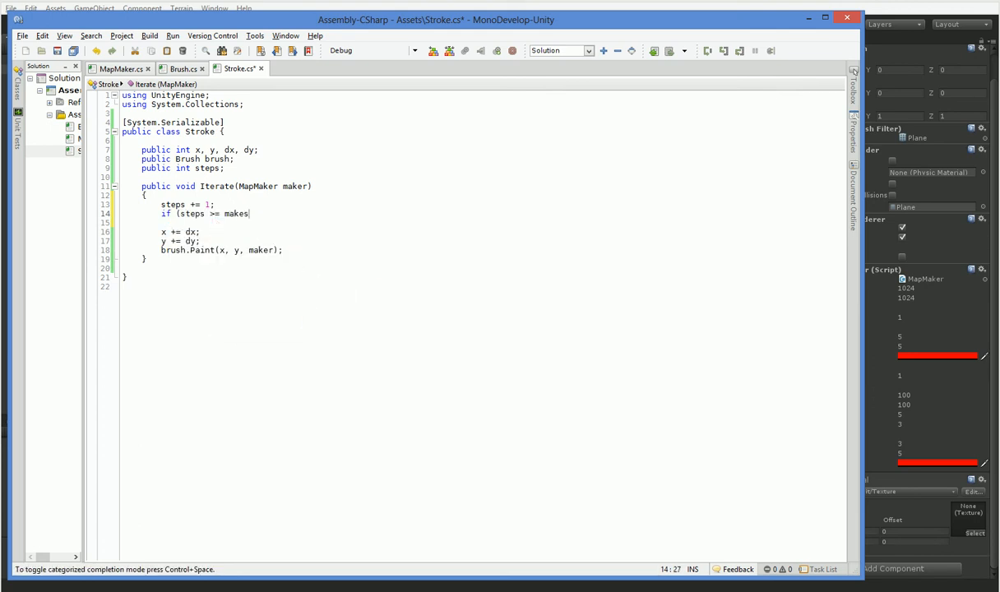
pyautogui.write('brush.steps')
pyautogui.click(482, 222)
pyautogui.write('{')
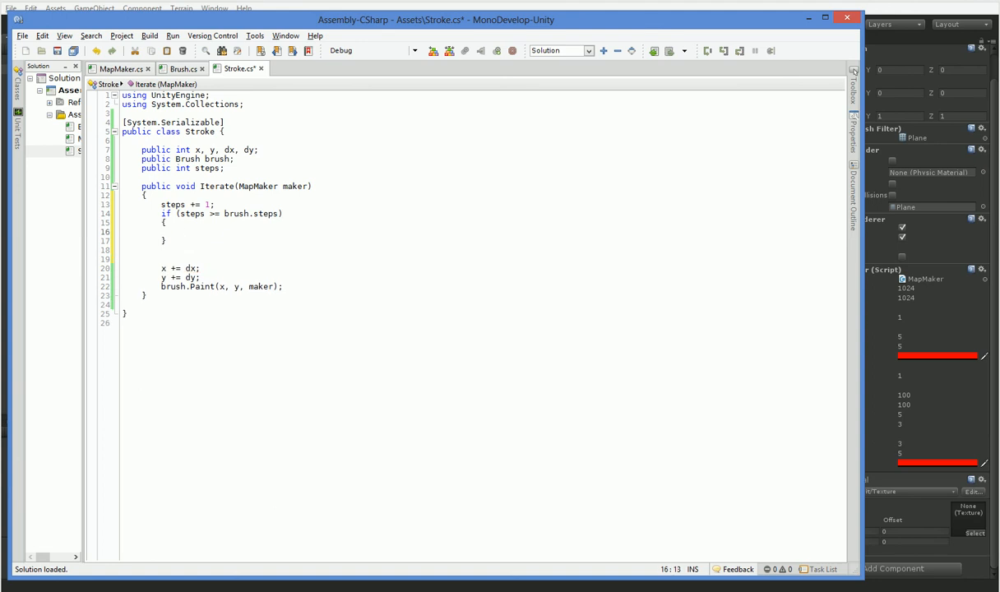
pyautogui.click(181, 230)
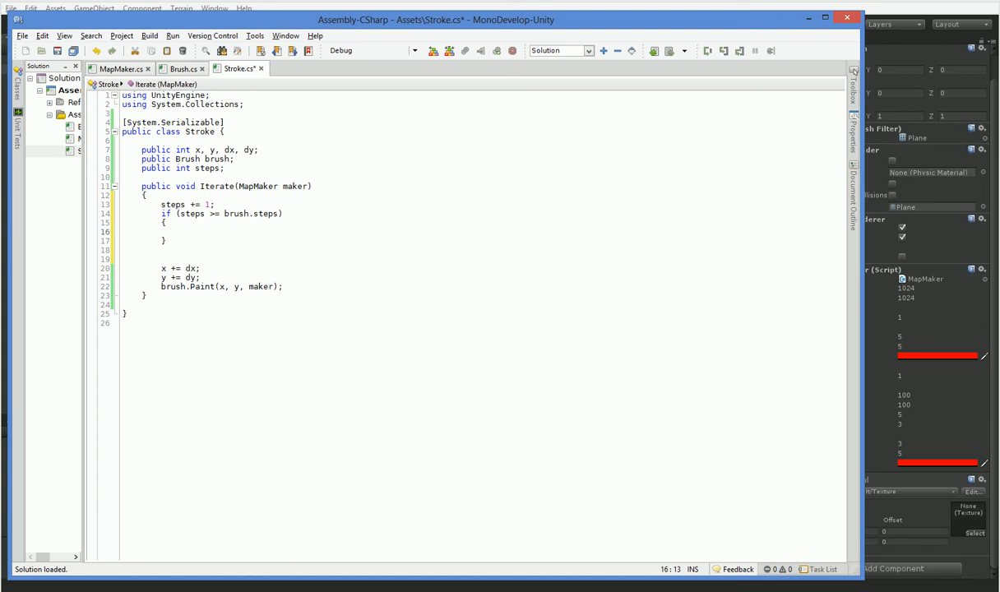
pyautogui.click(180, 230)
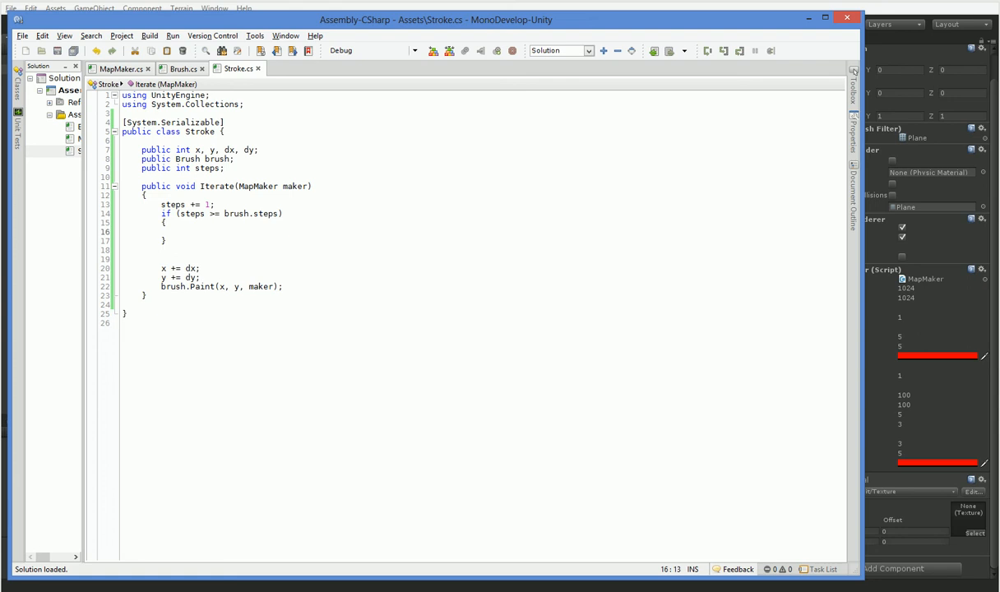
pyautogui.click(180, 230)
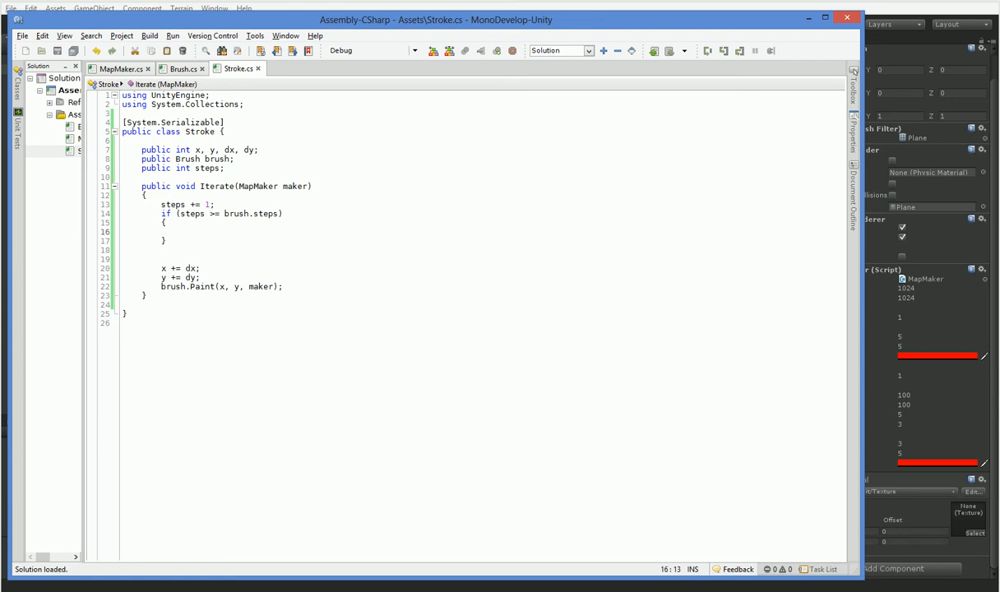
pyautogui.click(181, 232)
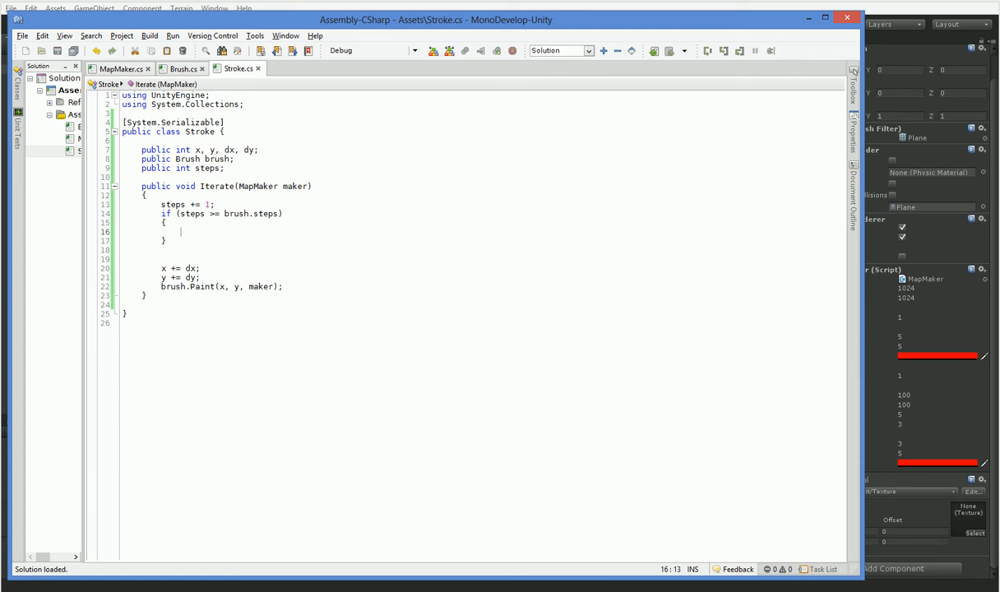
# Inside the if, create newStroke at x-50 with dy negated and the same brush, add it to maker.strokes and subtract brush.steps.
pyautogui.write('Stroke')
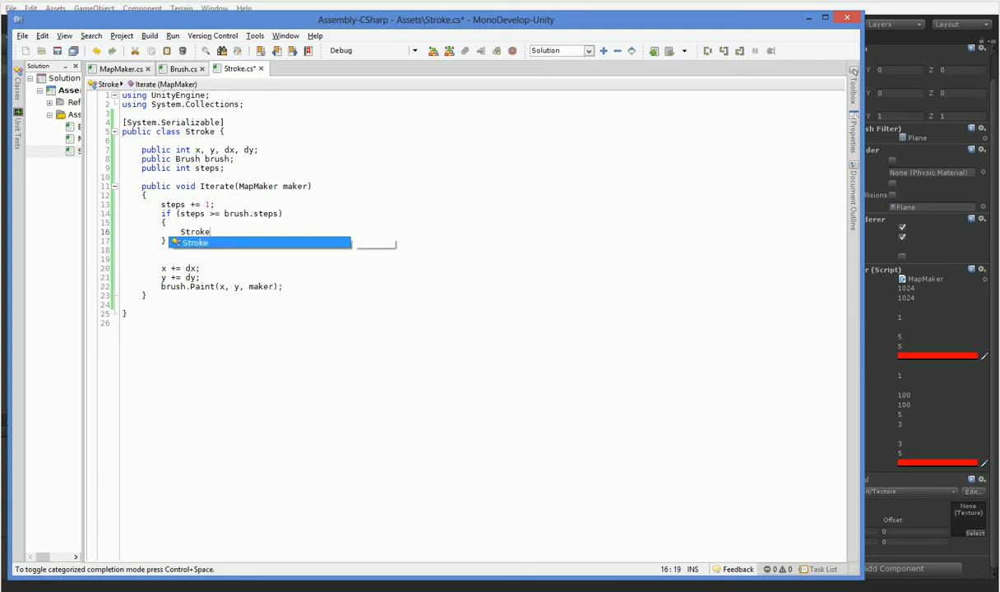
pyautogui.write('newStroke =')
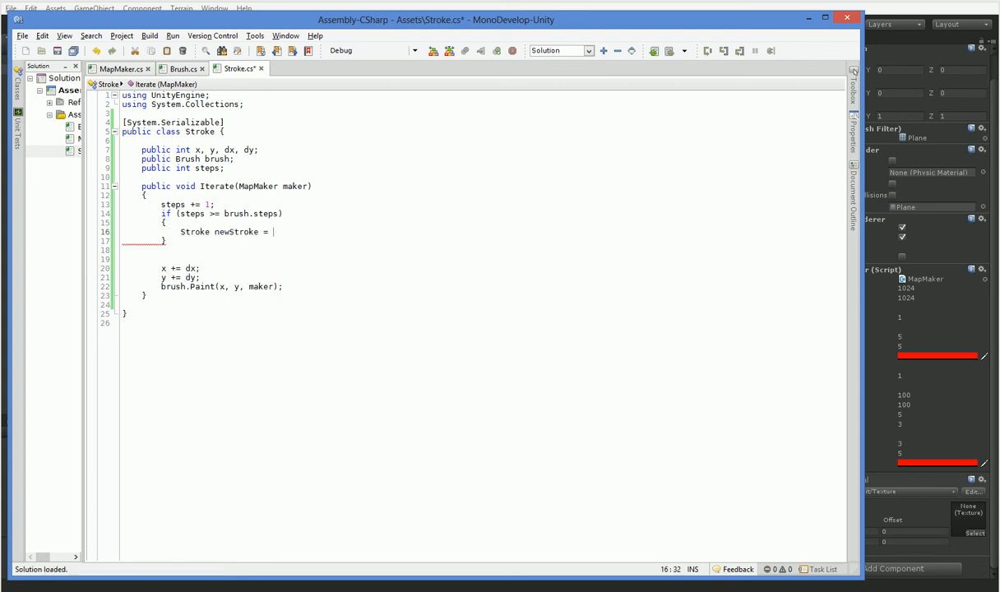
pyautogui.write('new Stroke();')
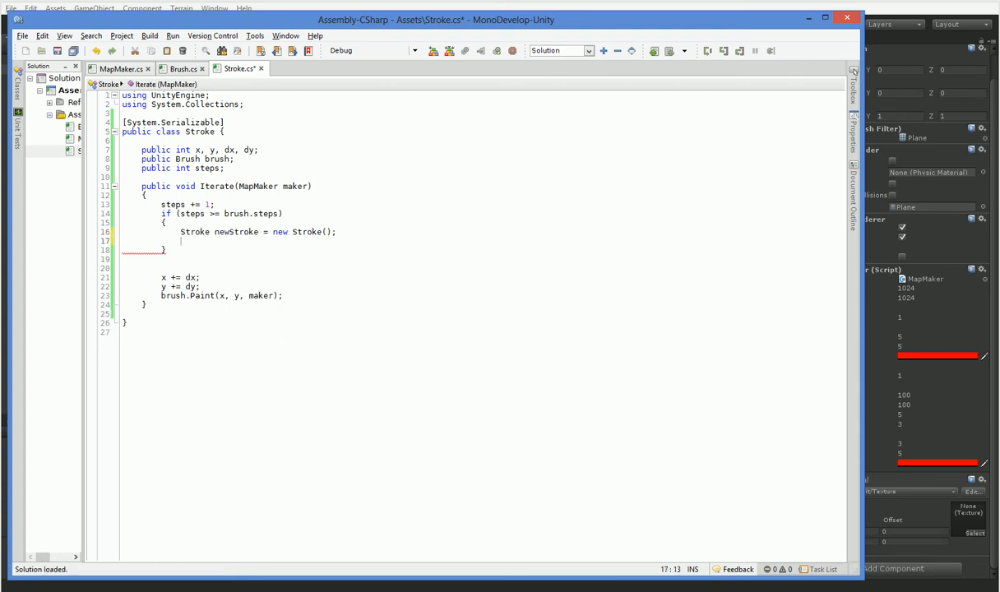
pyautogui.write('newStroke.x')
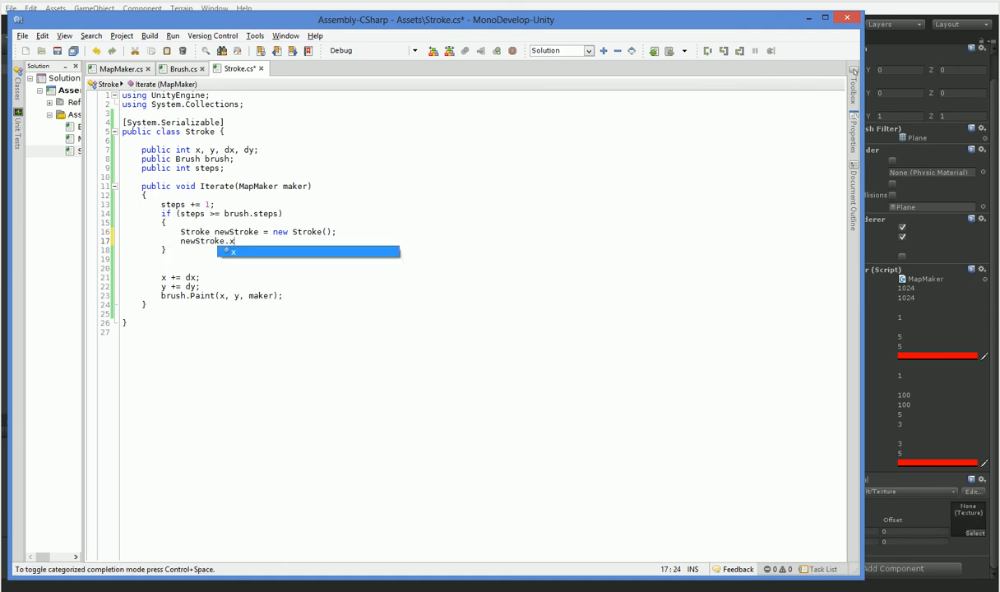
pyautogui.write('= x + 20;')
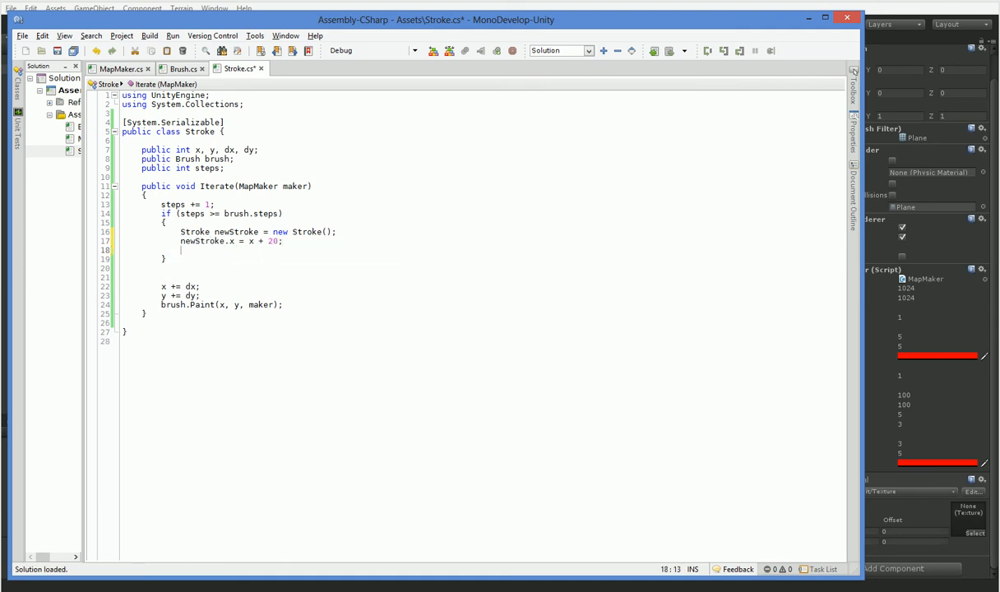
pyautogui.write('new')
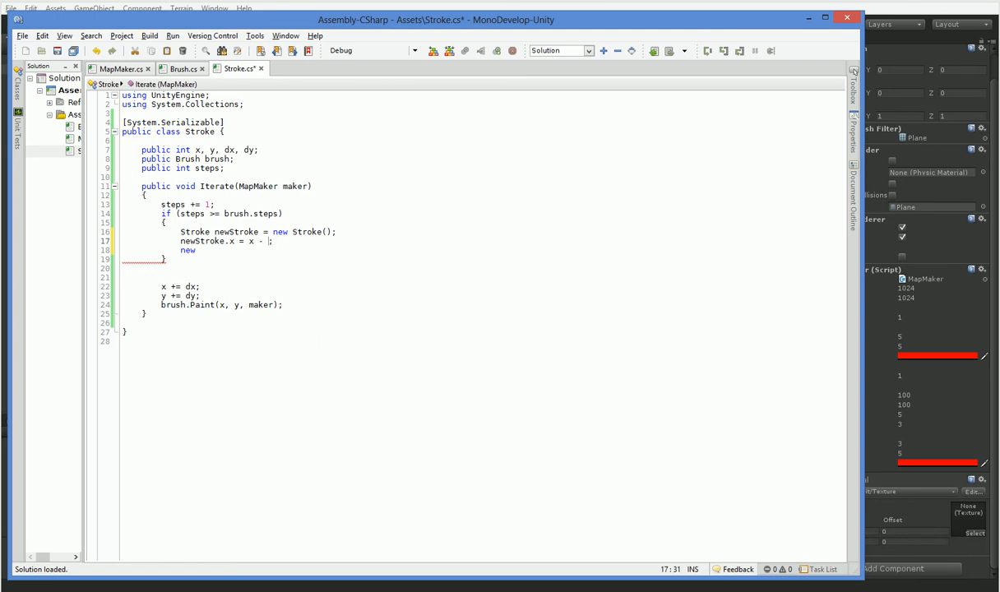
pyautogui.write('50;')
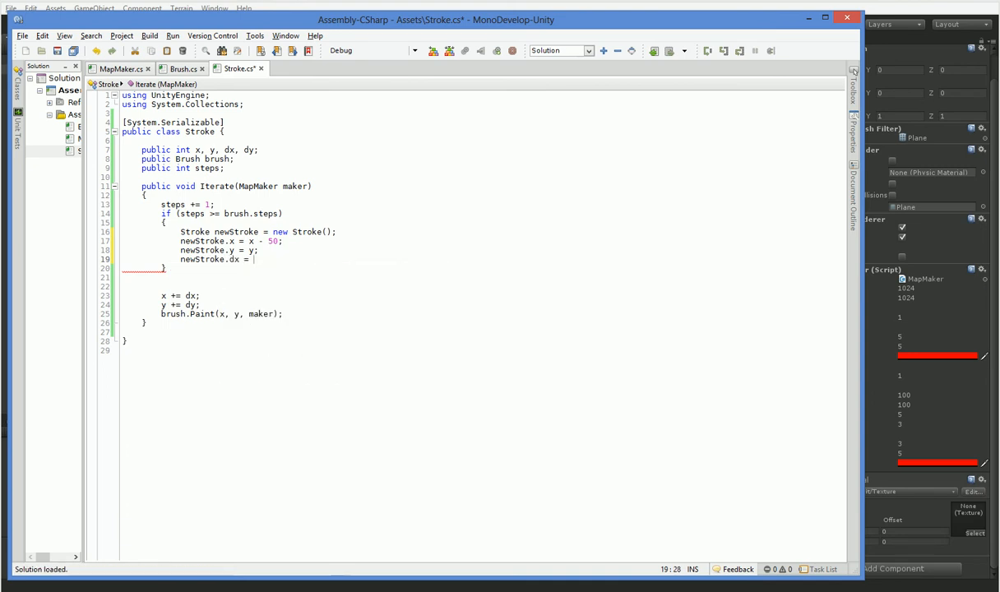
pyautogui.write('newStroke.dy = -dy;')
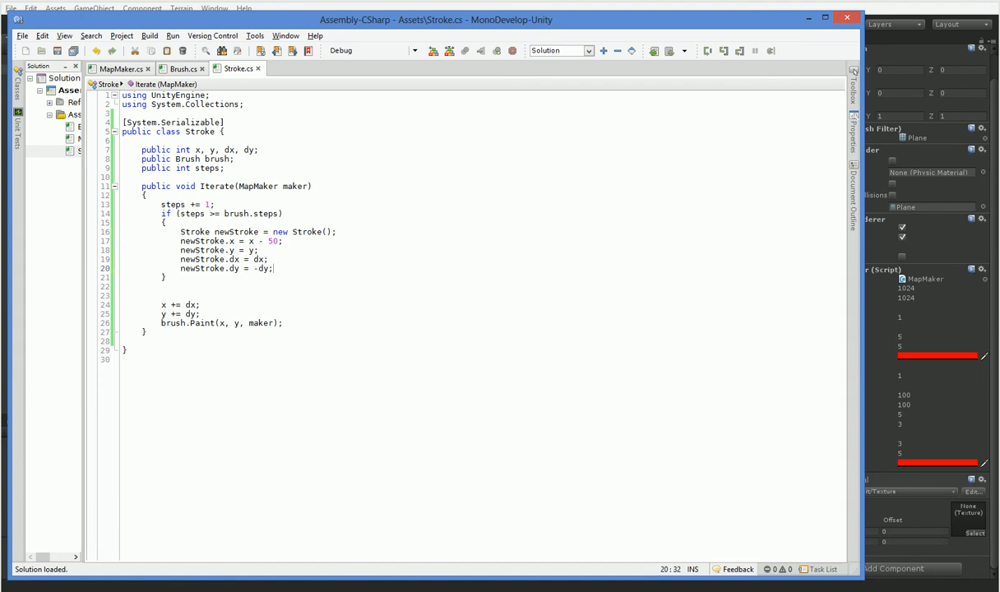
pyautogui.write('steps -=')
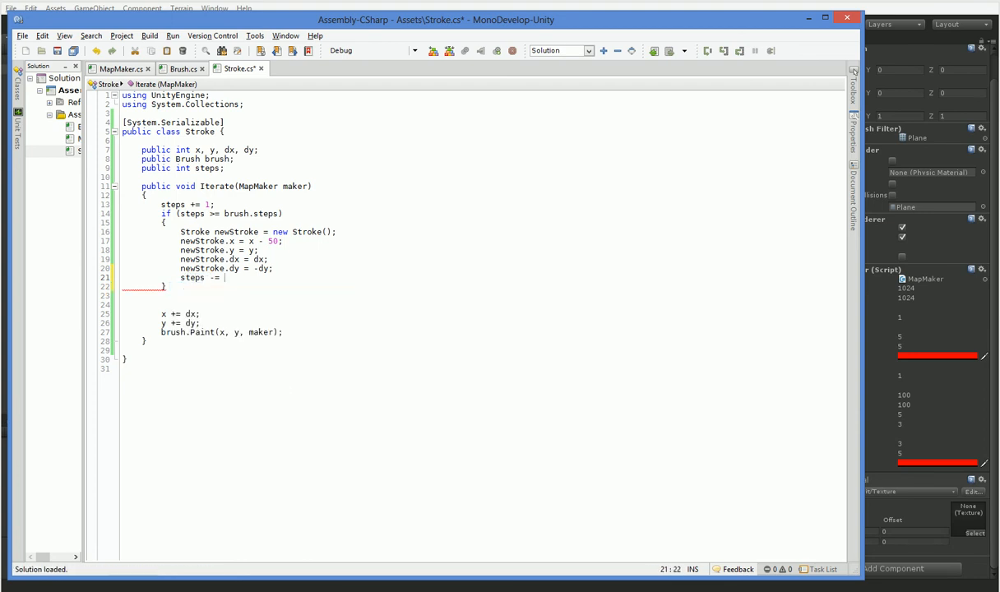
pyautogui.write('bur')
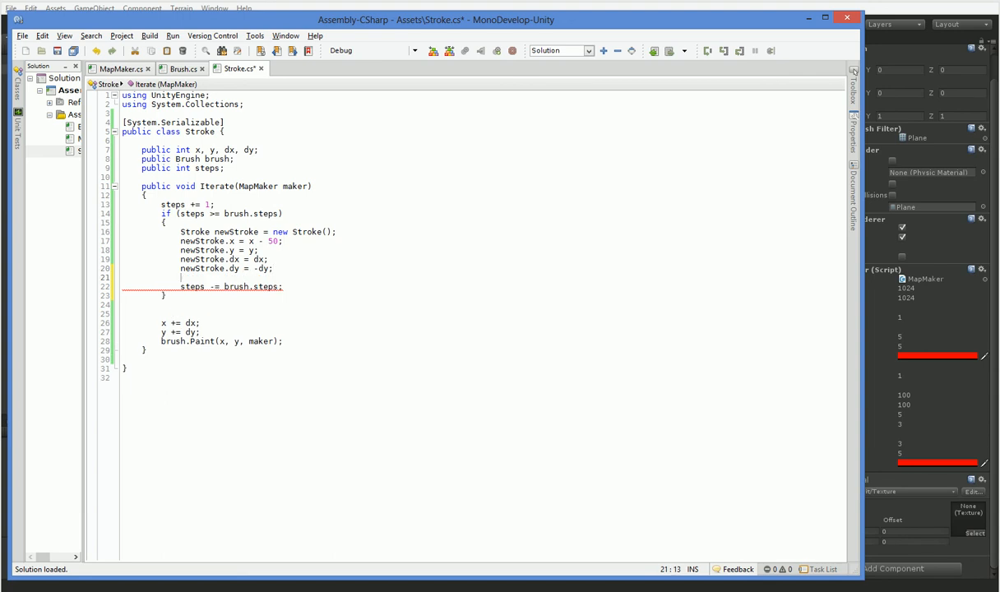
pyautogui.write('newStroke.brush = brush;')
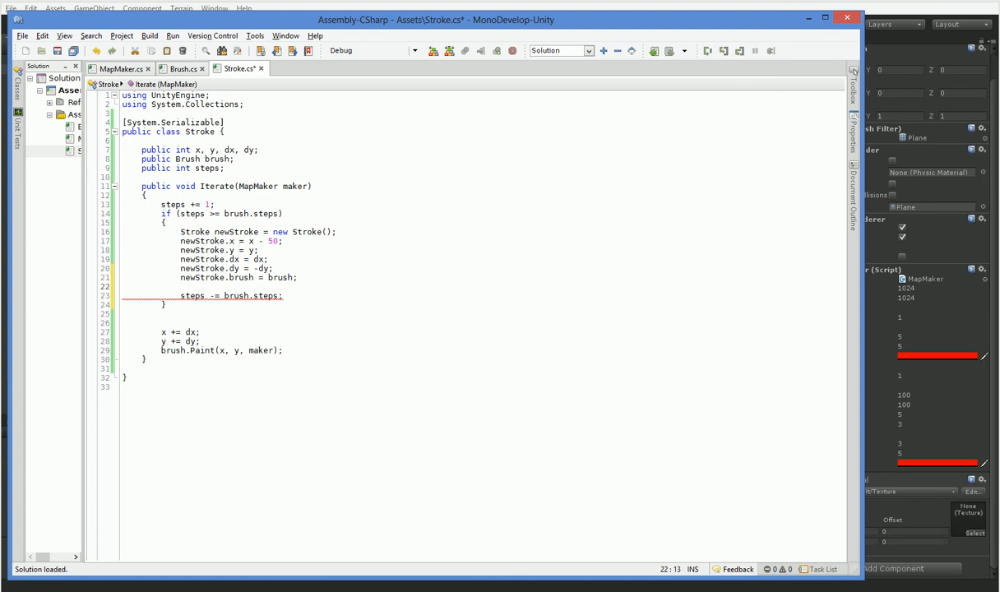
pyautogui.write('maker.strokes.Add(newStroke);')
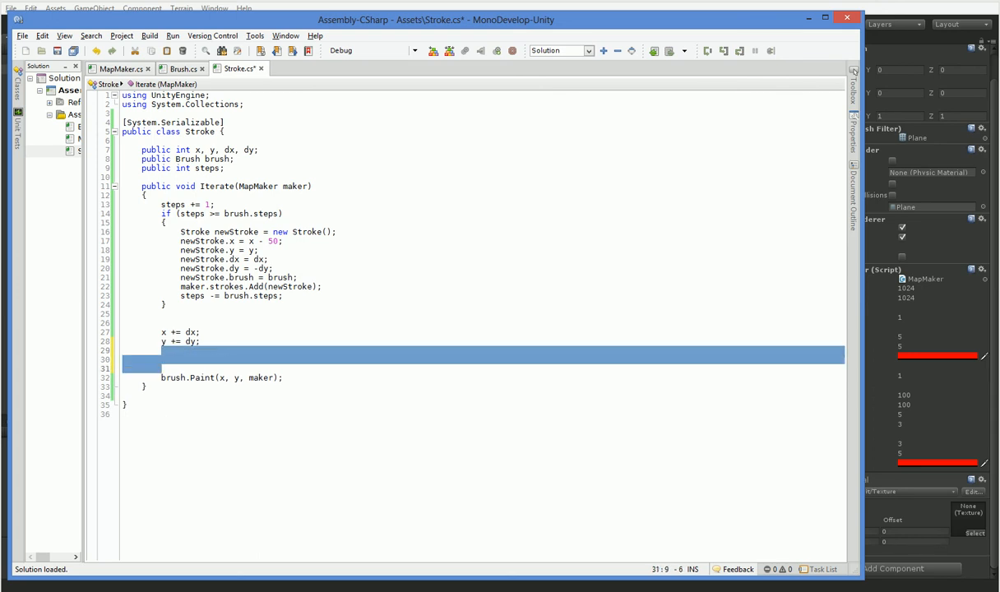
# Store brush.Paint's result in 'bool paintedSomething'.
pyautogui.press('Delete')
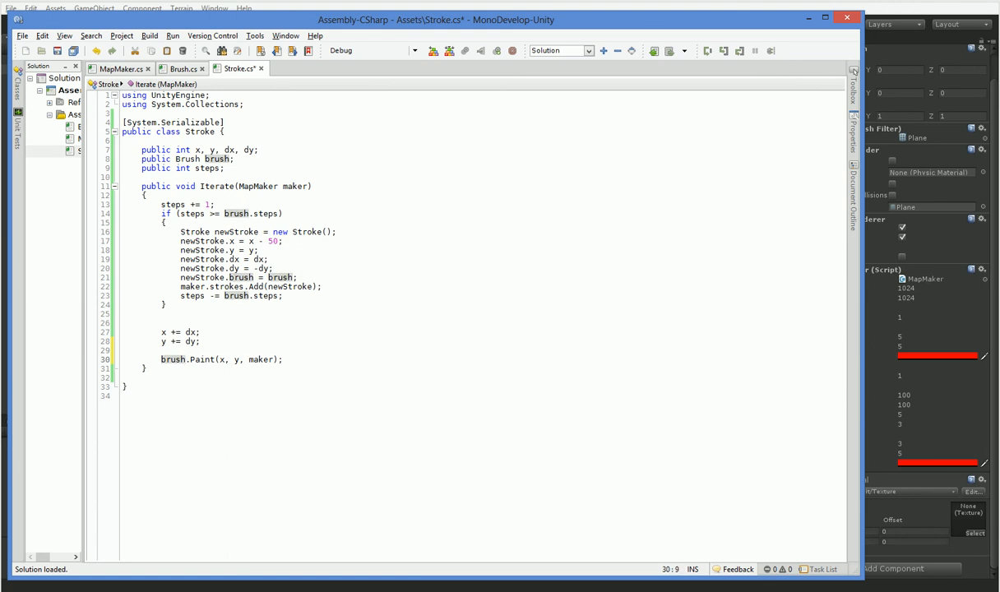
pyautogui.write('bool paintedSomething =')
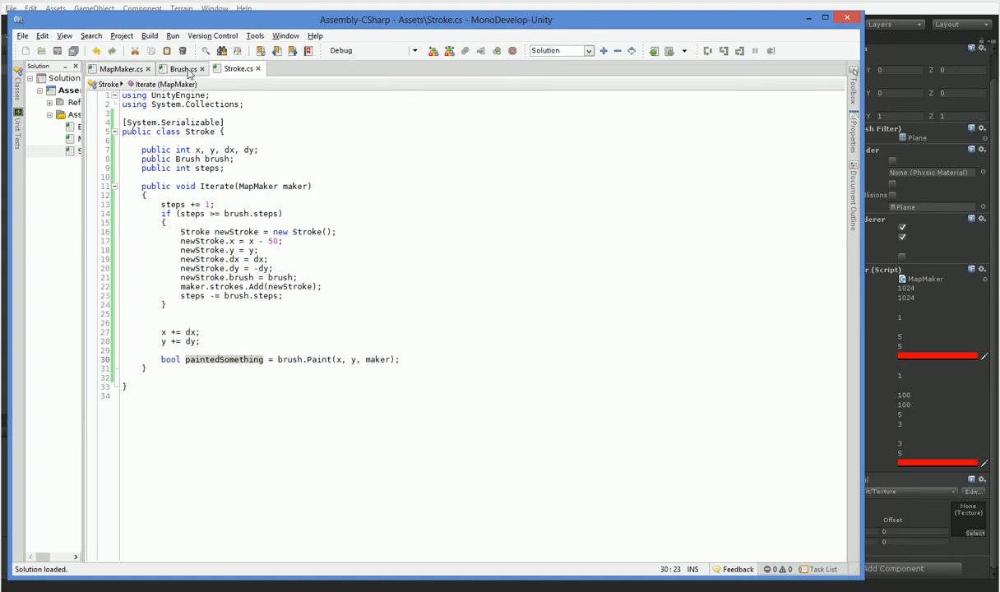
# Make Brush.Paint OR each maker.SetColor result into 'bool paintedSomething = false' and return it.
pyautogui.click(183, 70)
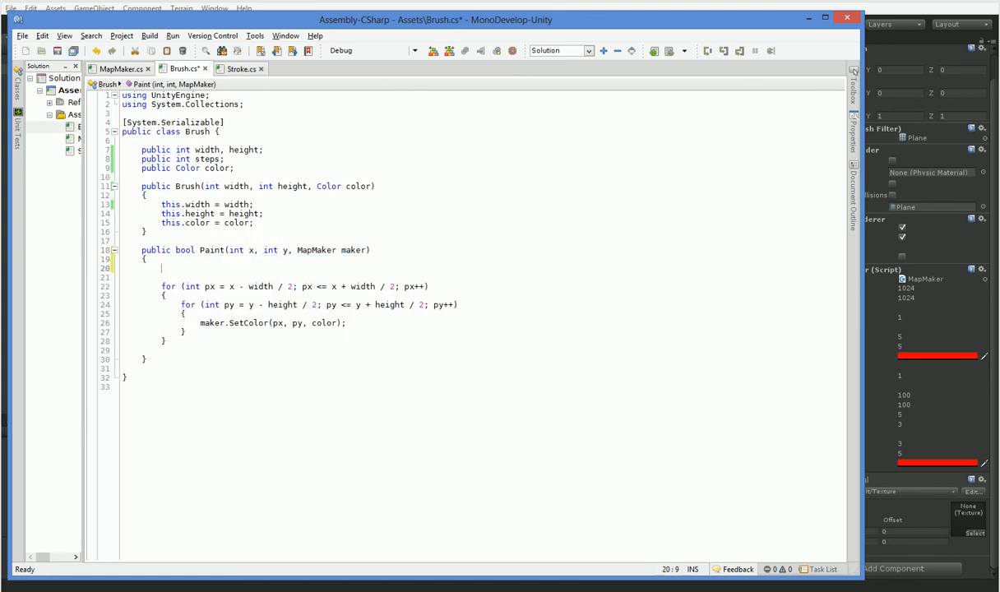
pyautogui.write('bool painted')
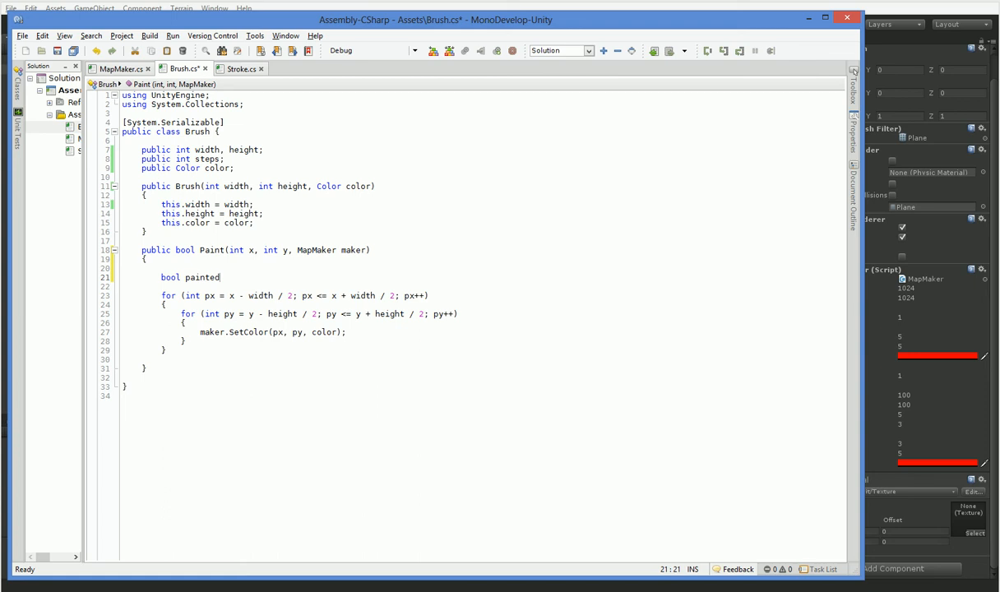
pyautogui.write('Something = false;')
pyautogui.click(273, 332)
pyautogui.write('paintedSomething = paintedSomething && ')
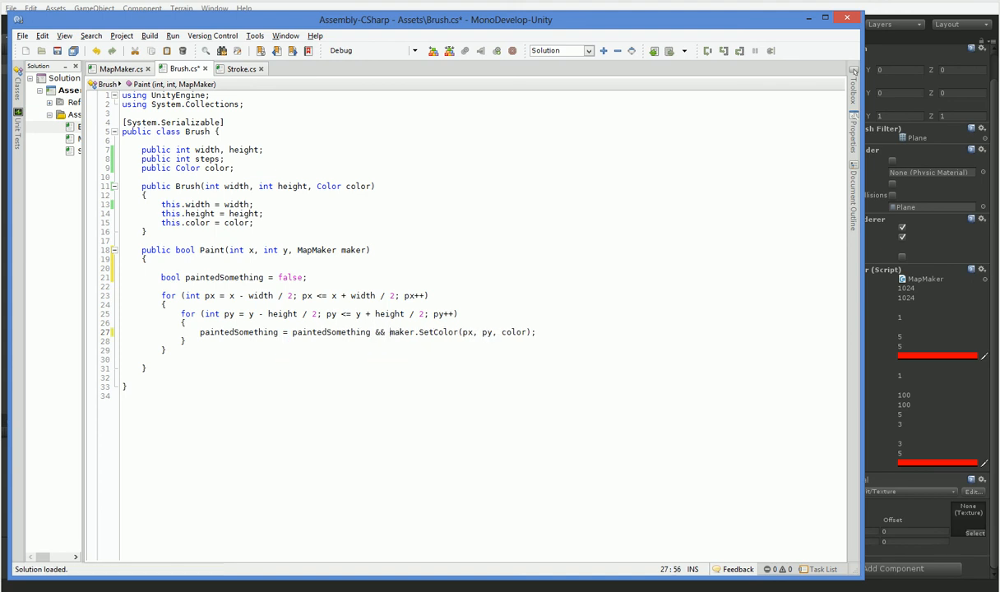
pyautogui.write('||')
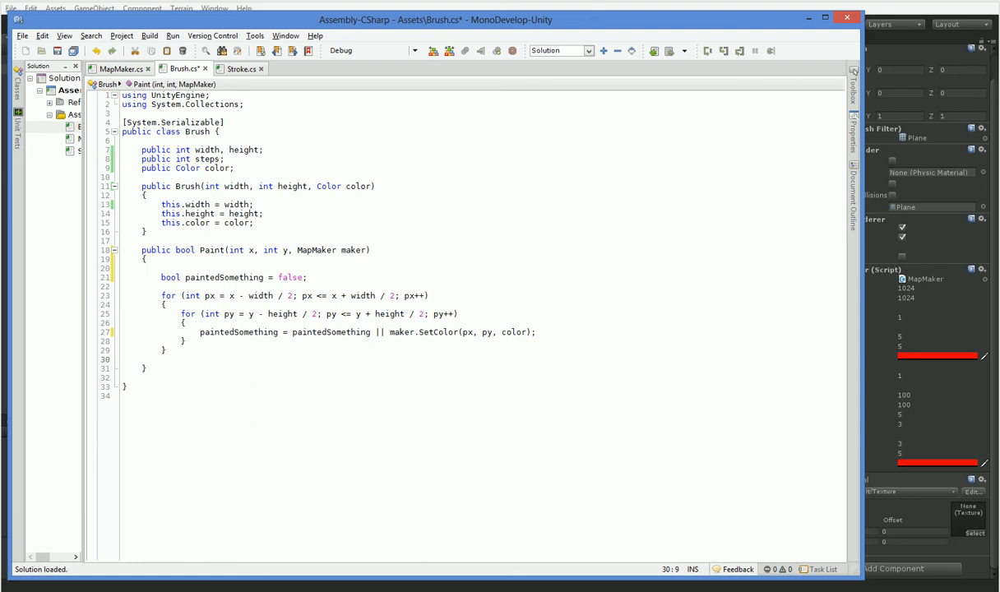
pyautogui.moveTo(171, 276)
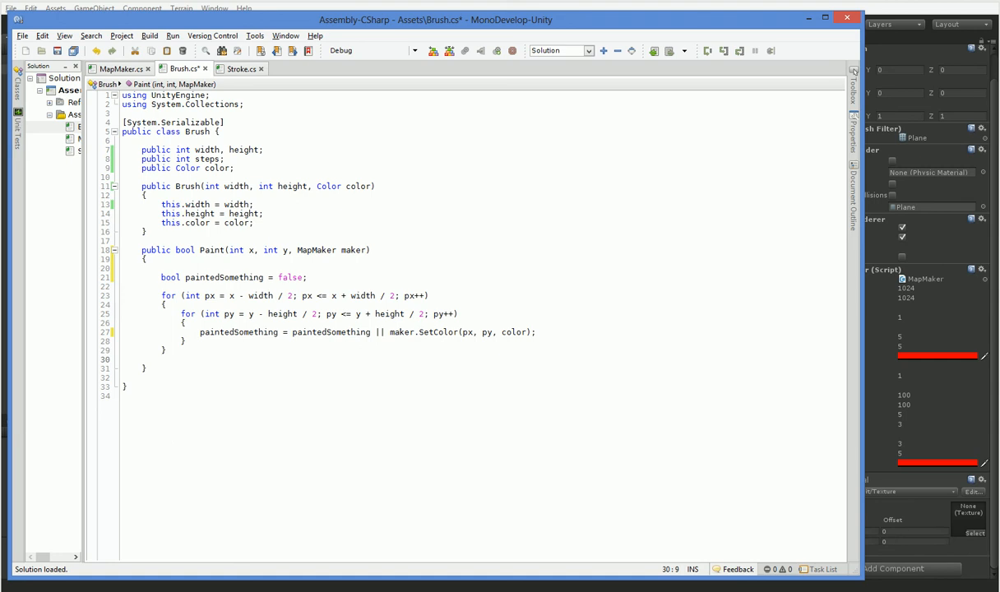
pyautogui.write('return paintedSomething;')
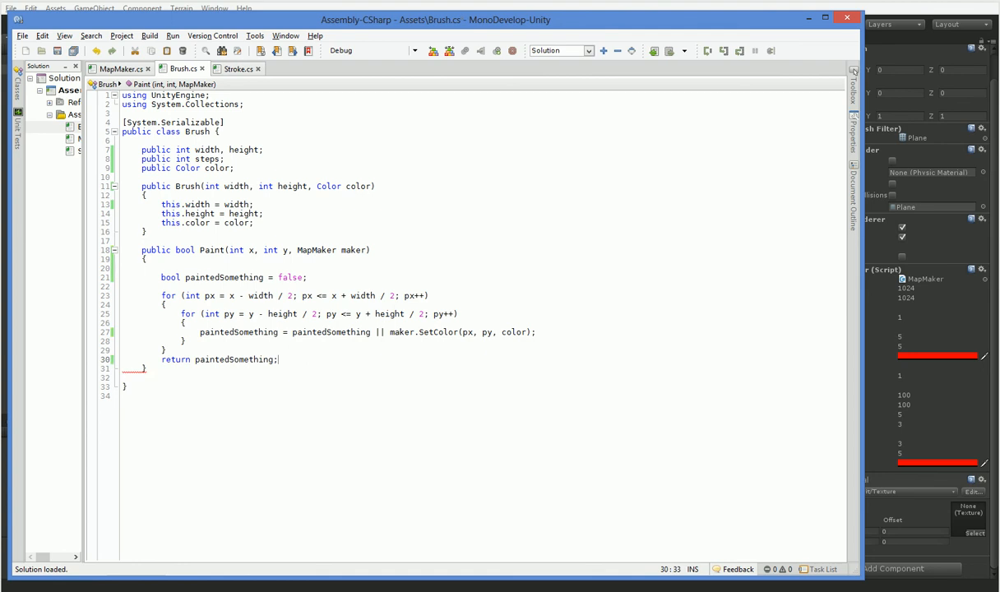
pyautogui.click(236, 69)
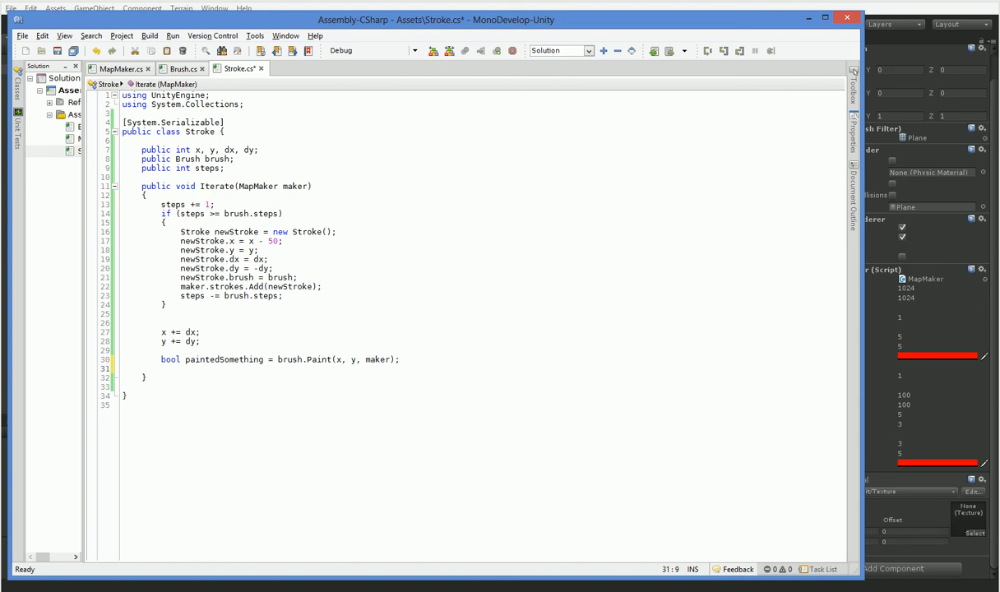
# Add if (!paintedSomething) { maker.strokes.Remove(this); } in Stroke.Iterate, then return to Unity.
pyautogui.write('if (! paintedSomething')
pyautogui.write('}')
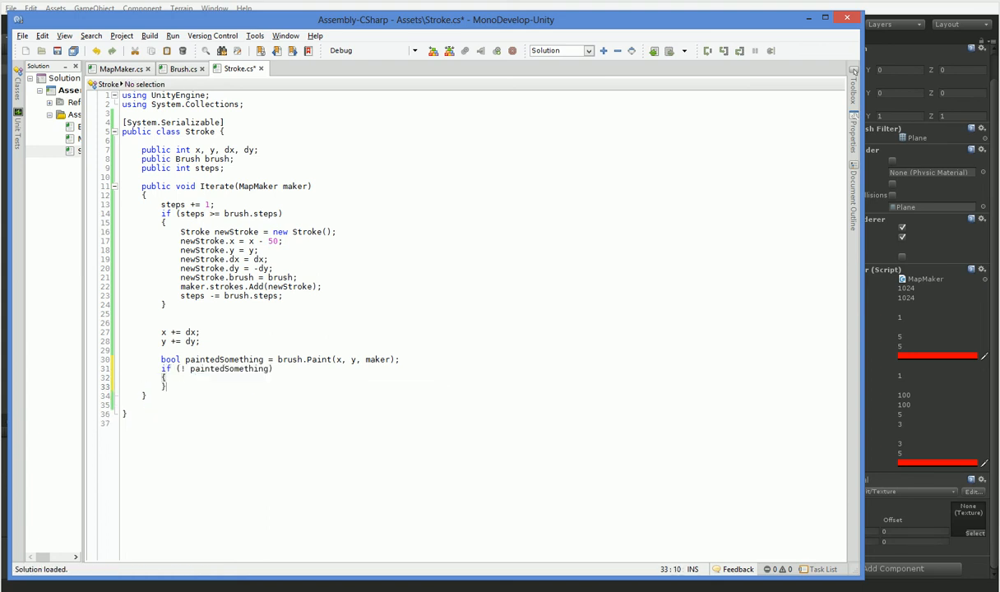
pyautogui.write('maker.re')
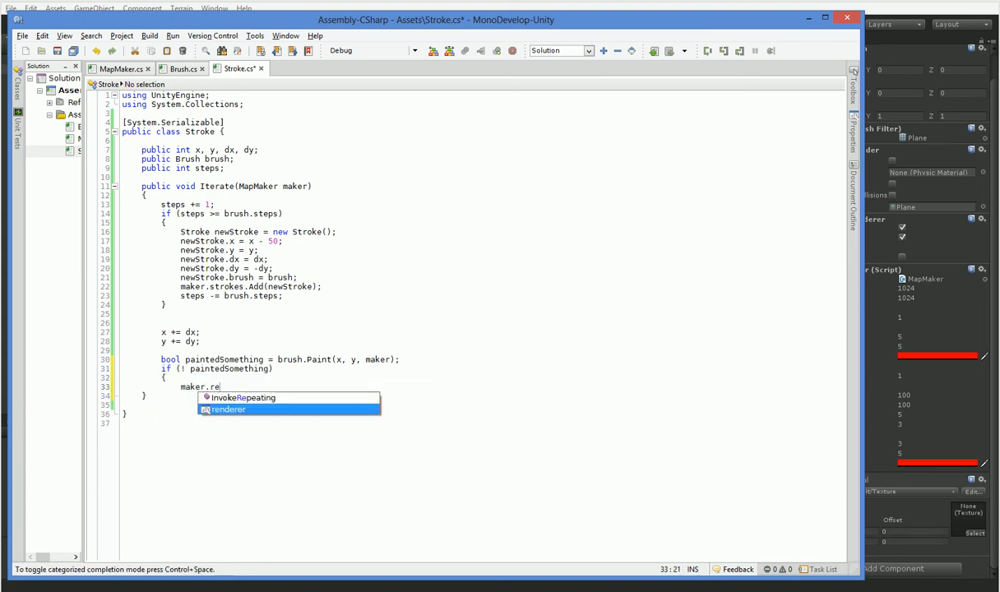
pyautogui.write('strokes')
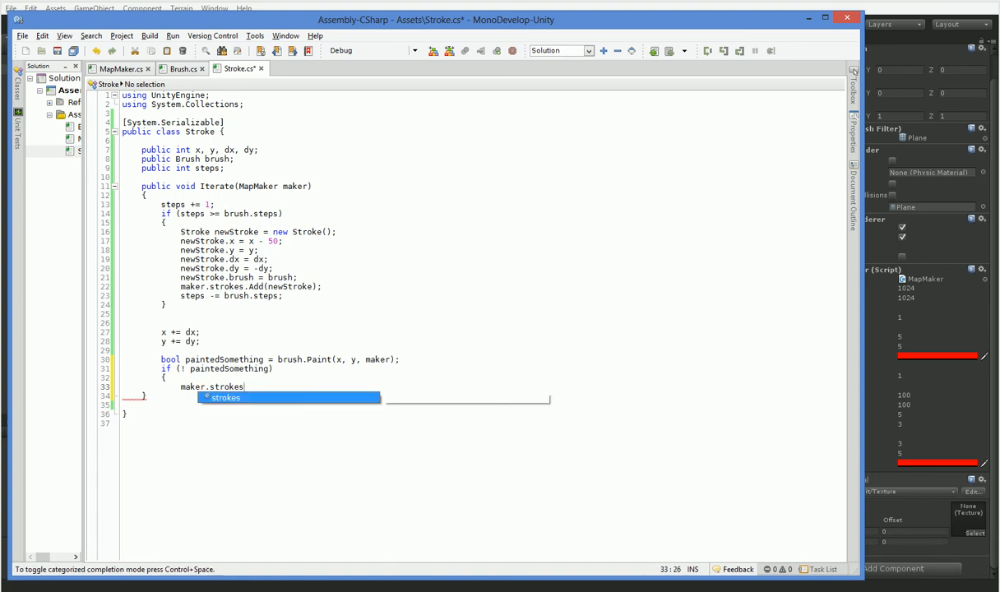
pyautogui.write('.Remove(this);')
pyautogui.write('}')
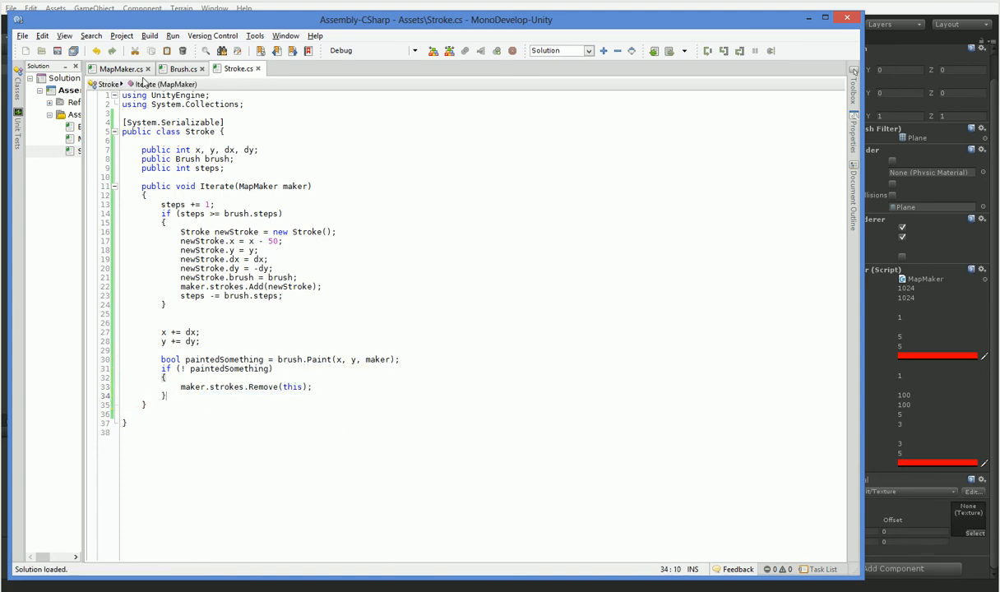
pyautogui.click(118, 69)
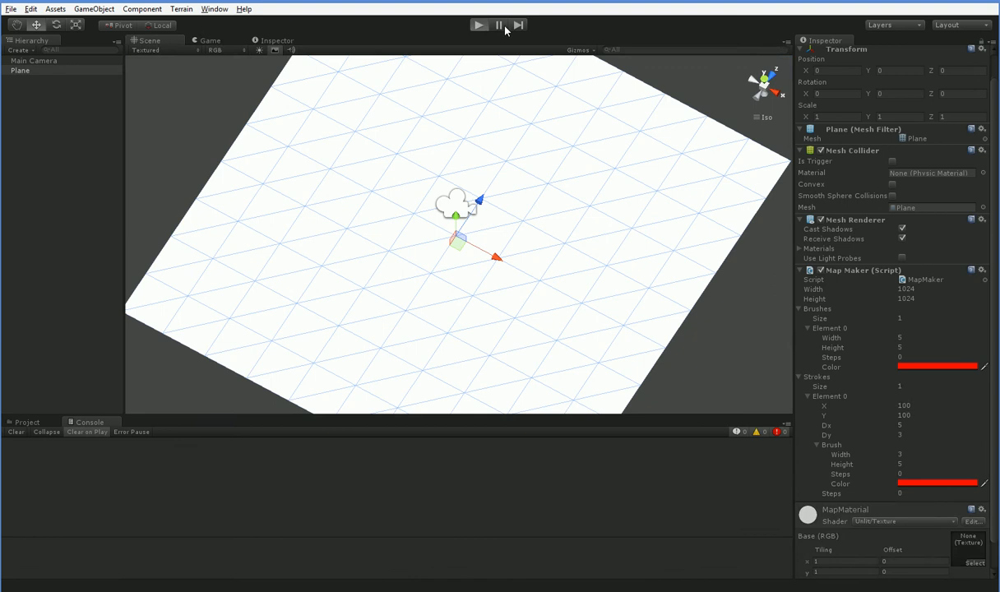
pyautogui.click(480, 24)
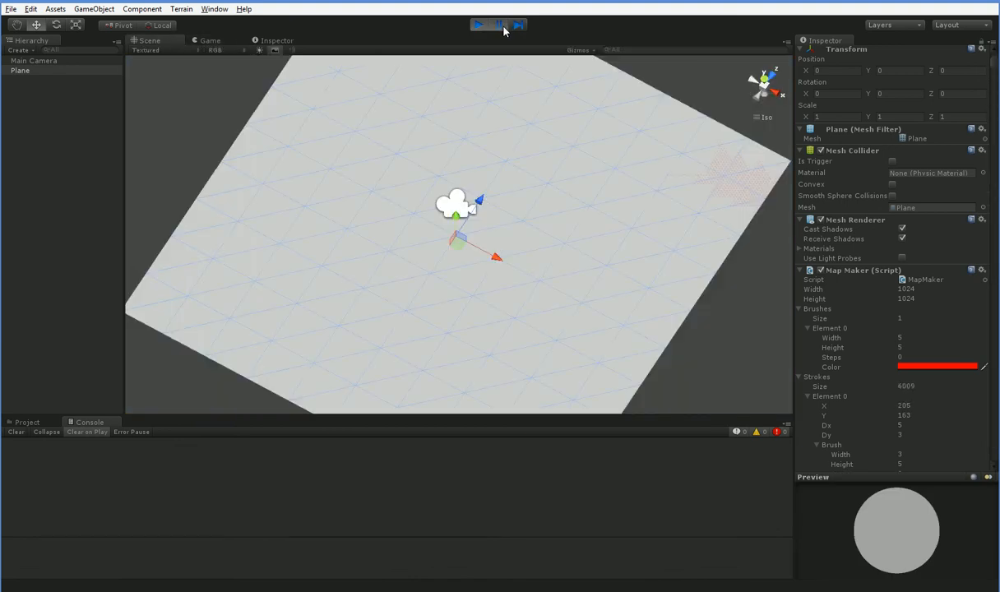
pyautogui.click(479, 25)
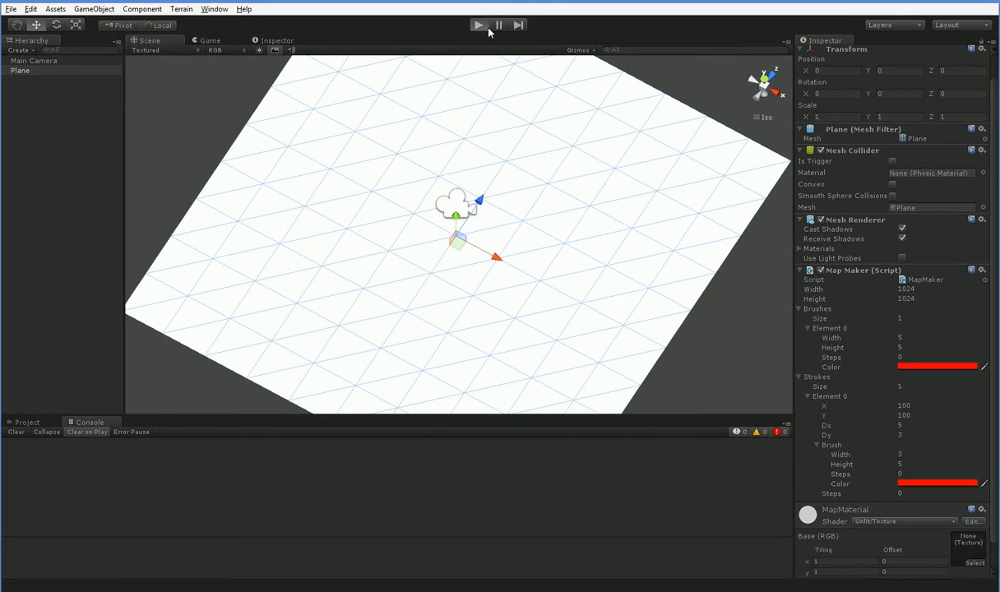
pyautogui.click(479, 25)
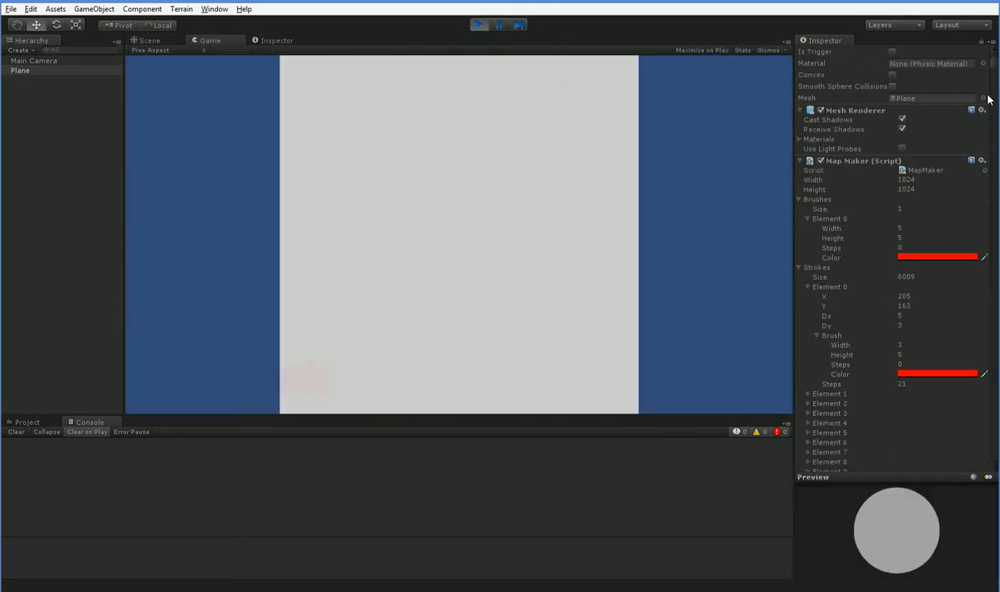
pyautogui.scroll(-3)
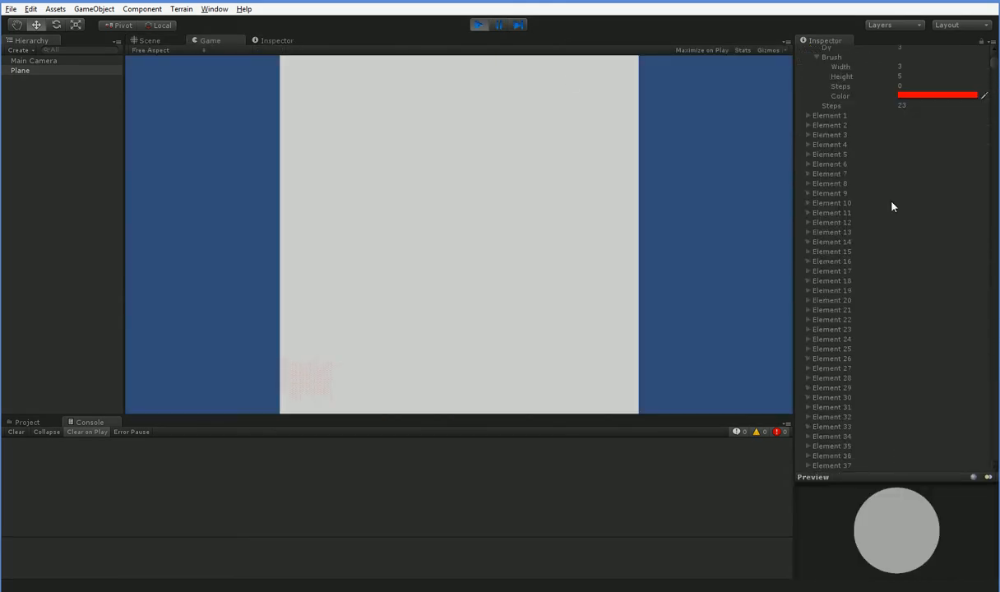
pyautogui.click(480, 25)
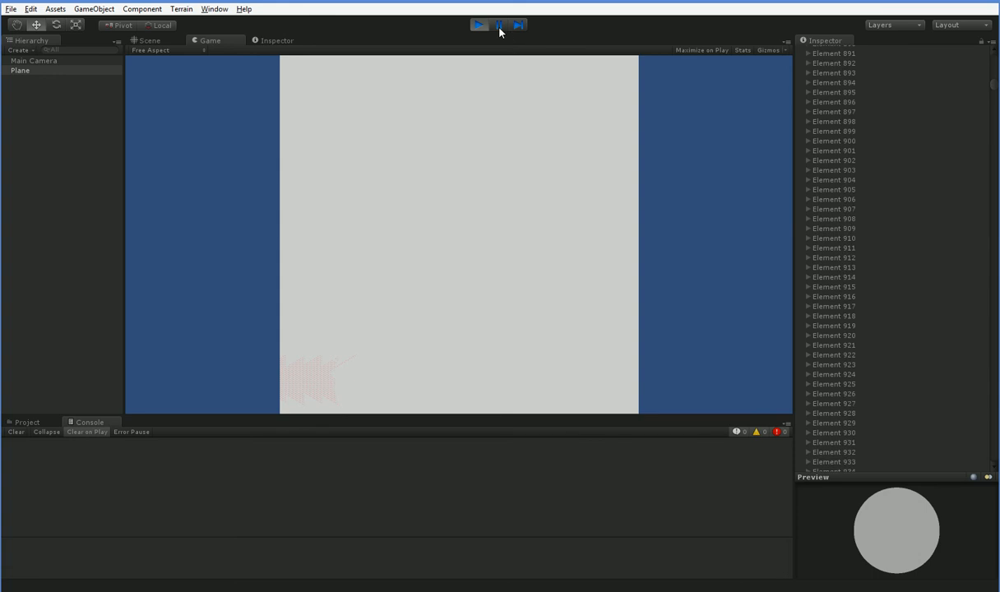
pyautogui.click(148, 40)
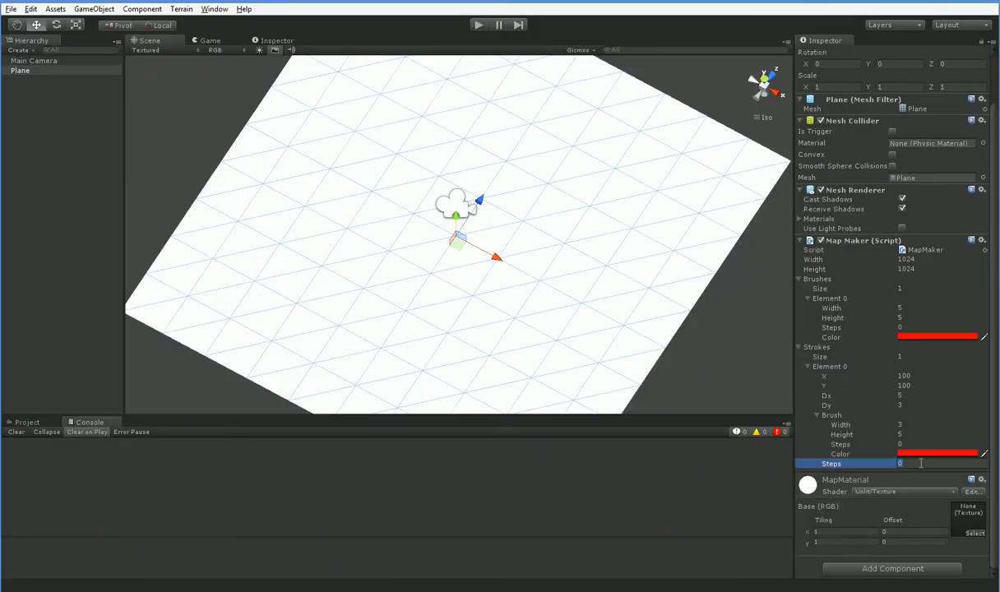
# Enter 20 then 10 into the stroke's Brush Steps field, leaving it at 10.
pyautogui.write('20')
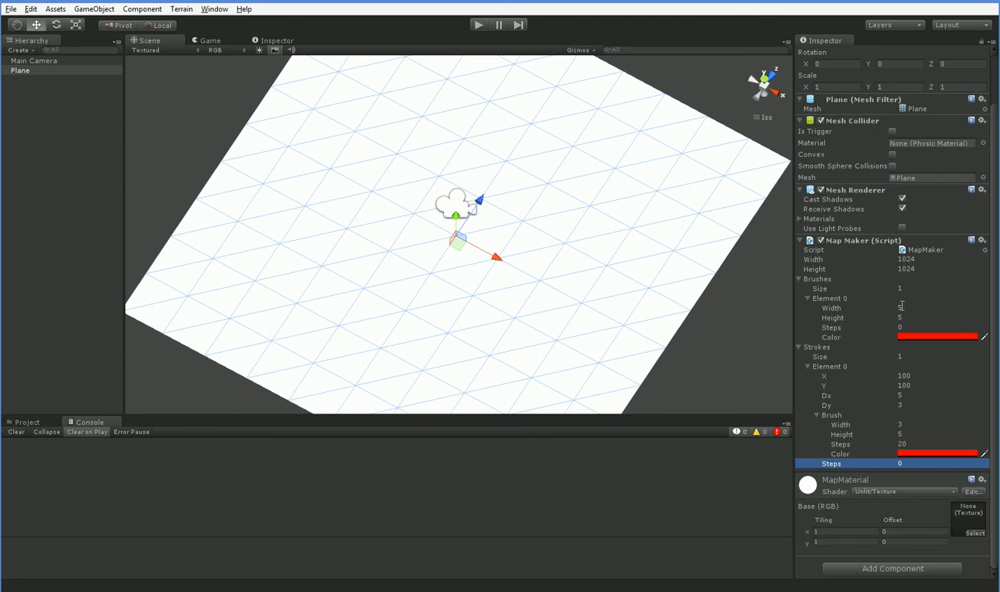
pyautogui.write('10')
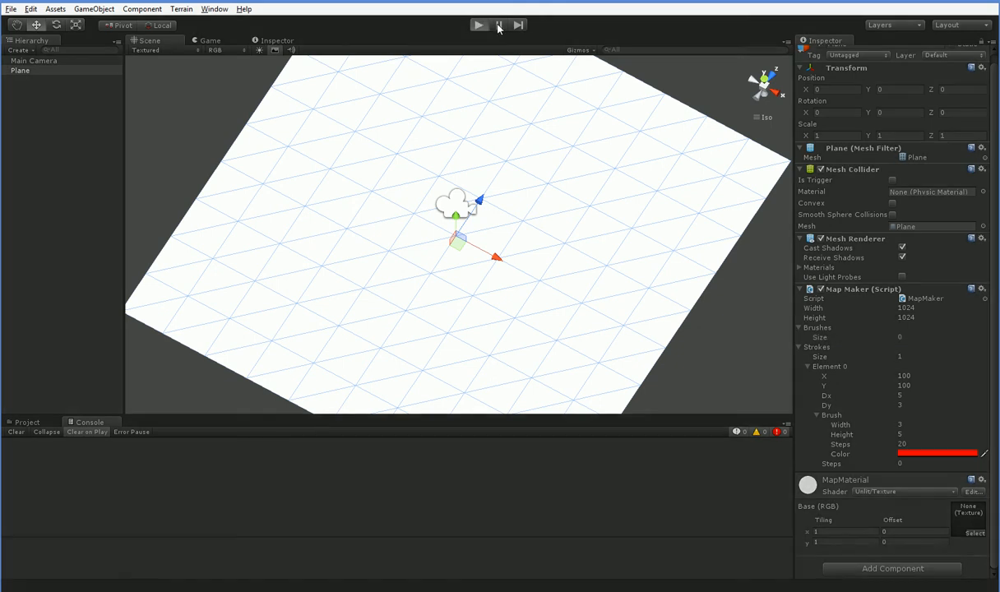
pyautogui.click(480, 24)
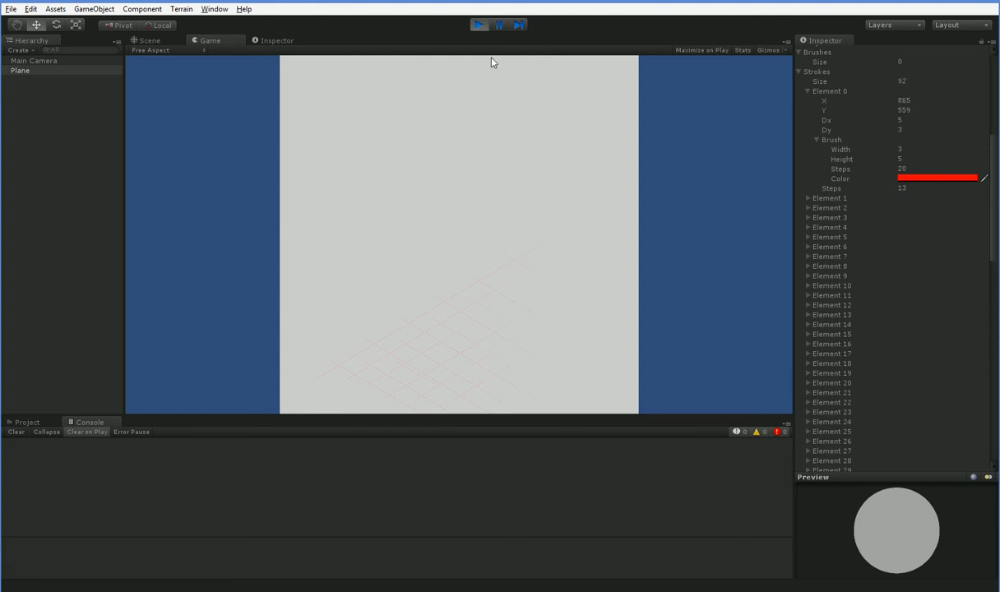
pyautogui.click(147, 40)
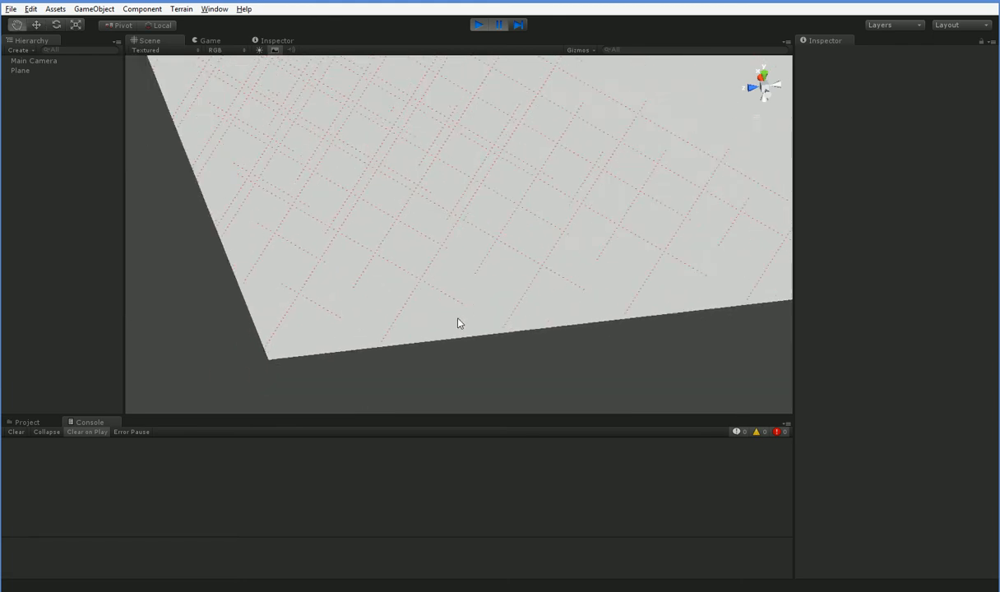
pyautogui.click(19, 69)
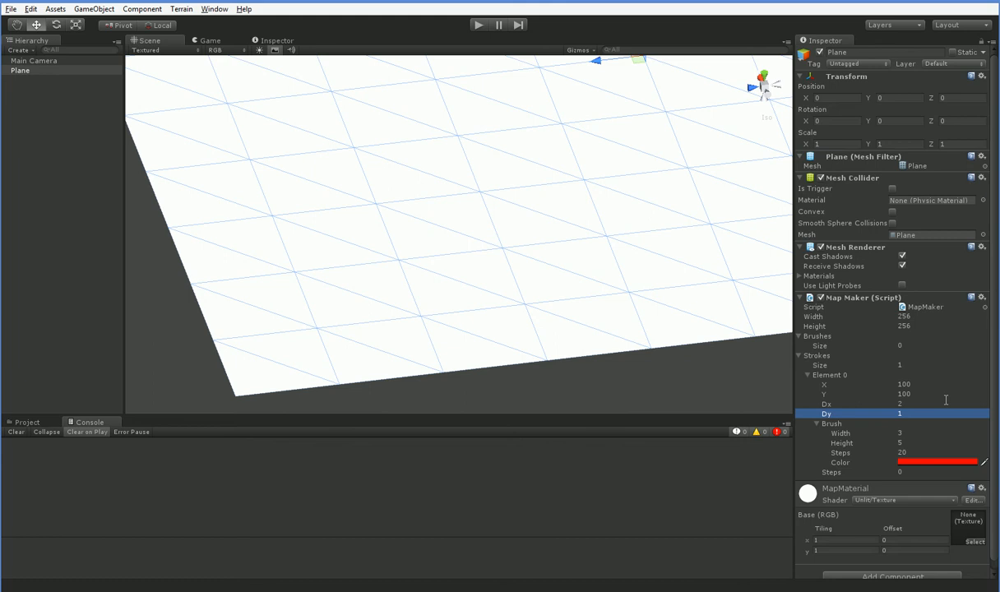
# Set the starting stroke's direction to Dx 2, Dy 1 with the map at 256 square.
pyautogui.click(479, 25)
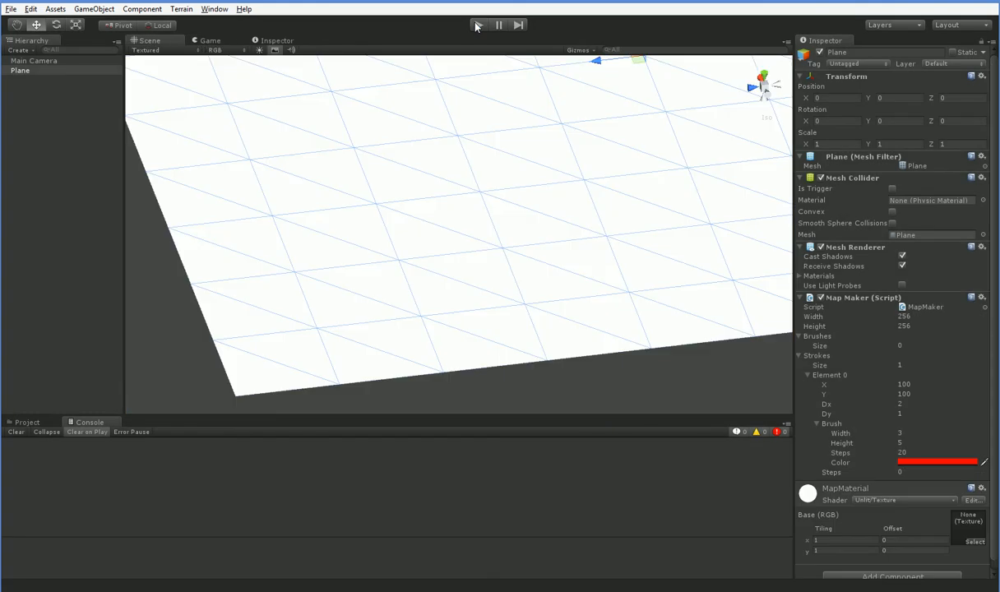
pyautogui.moveTo(474, 39)
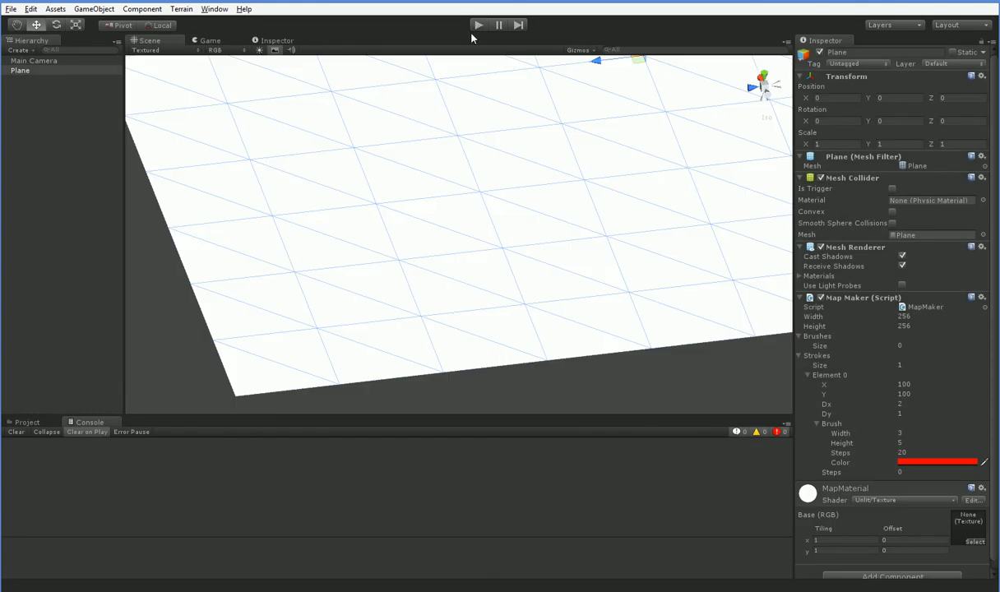